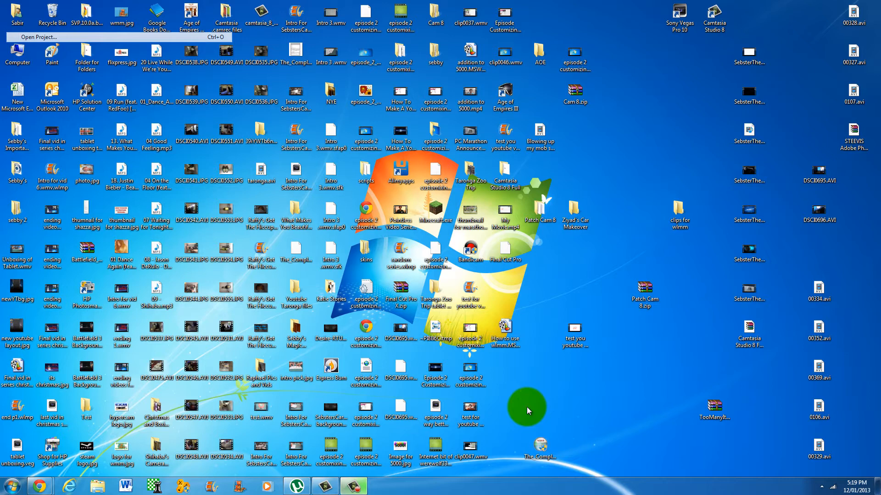
mouse_move(529, 409)
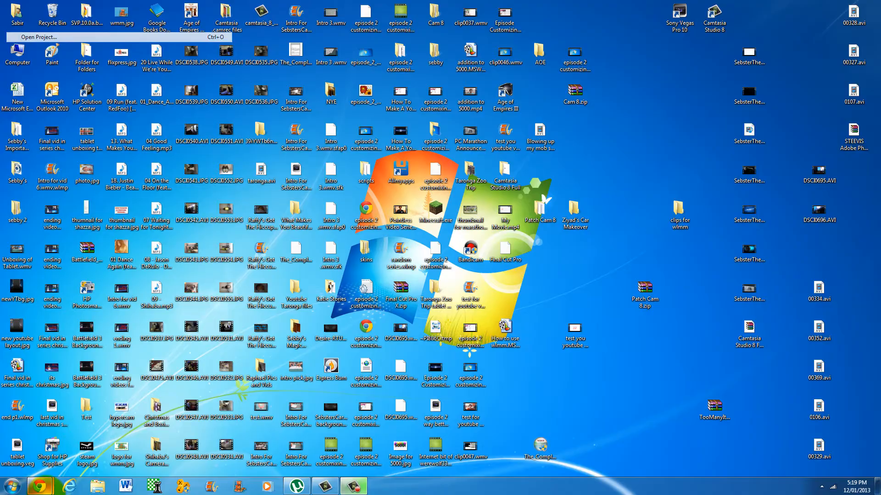
Launch Google Chrome from the taskbar to reach the Google home page
click(40, 485)
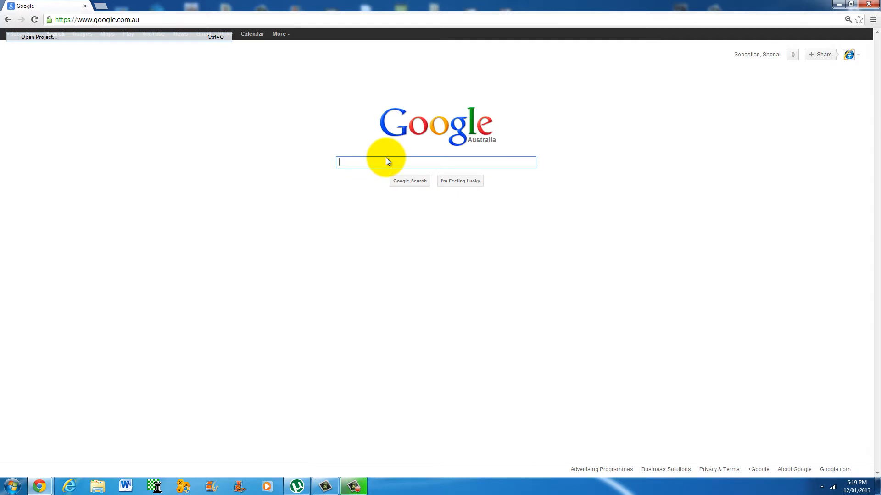
Search Google for 'windows live movie maker download'
text(windows live)
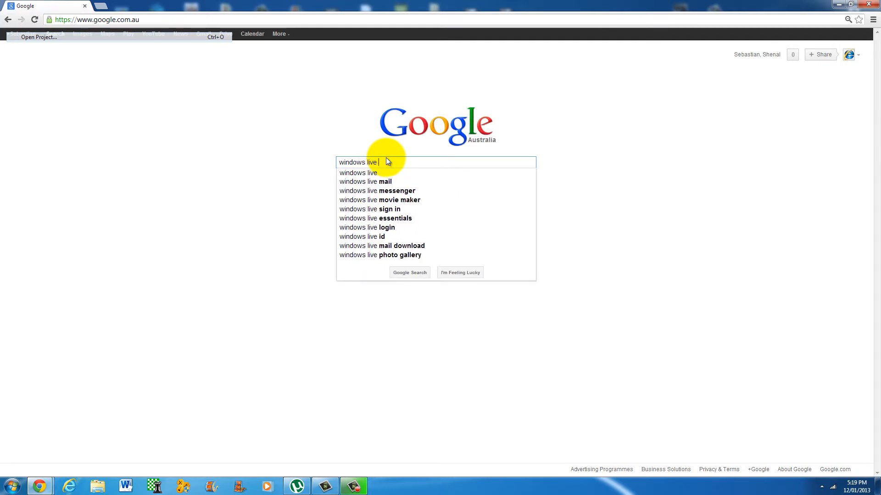
text(movie maker)
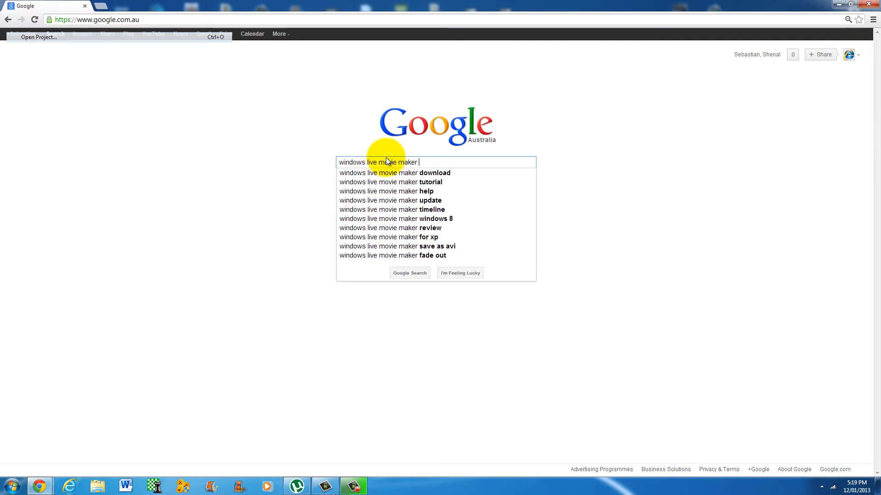
text(download)
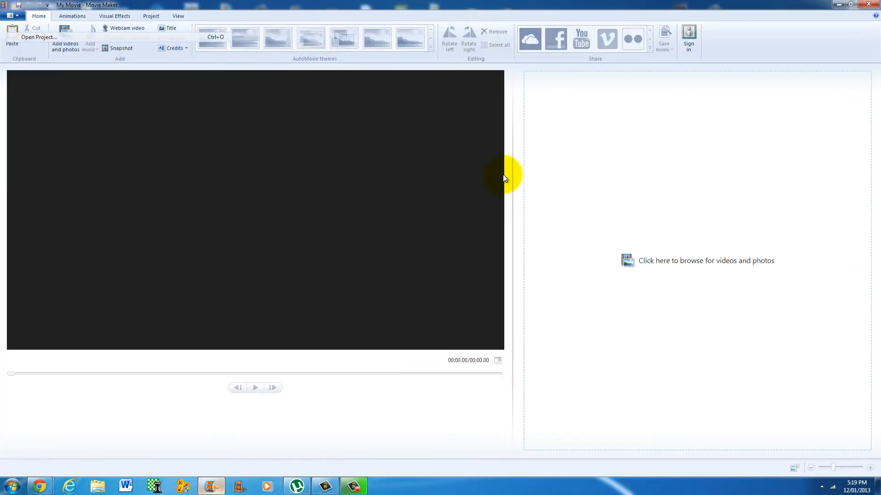
mouse_move(517, 274)
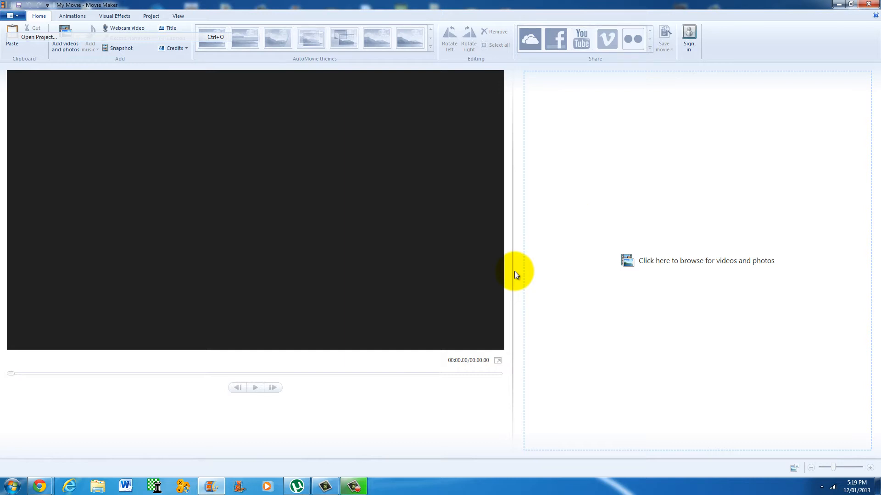
mouse_move(263, 310)
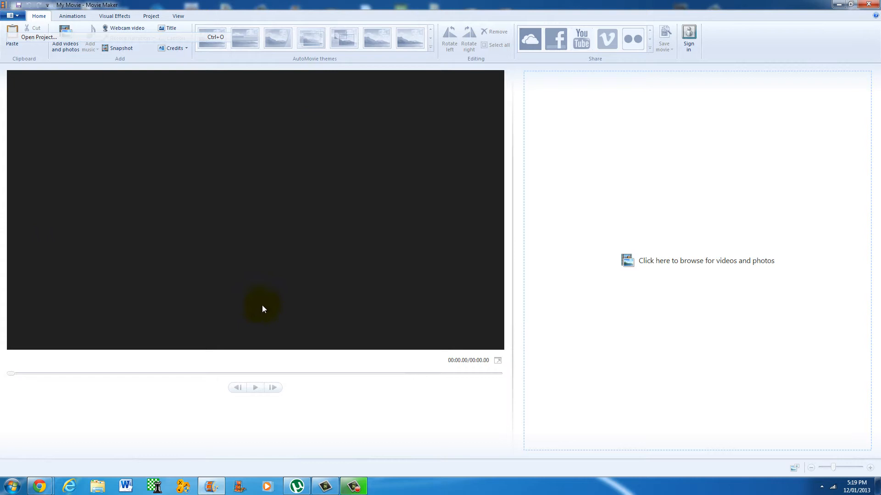
mouse_move(233, 213)
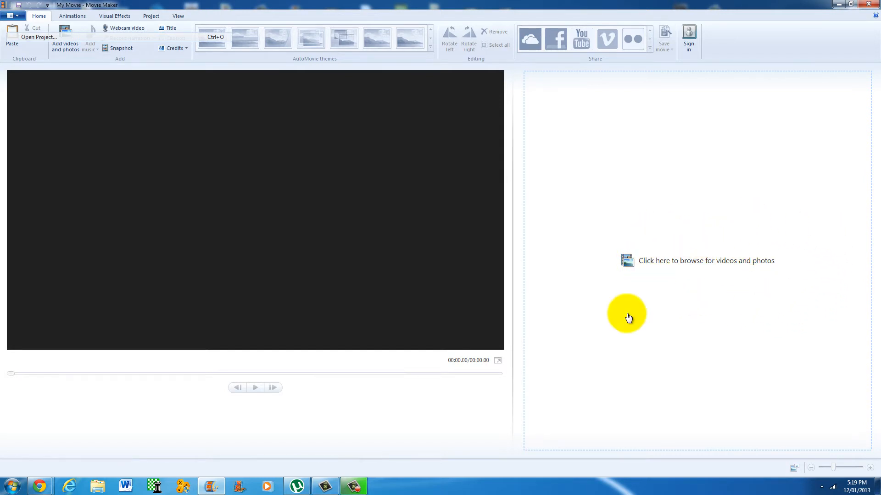
mouse_move(121, 17)
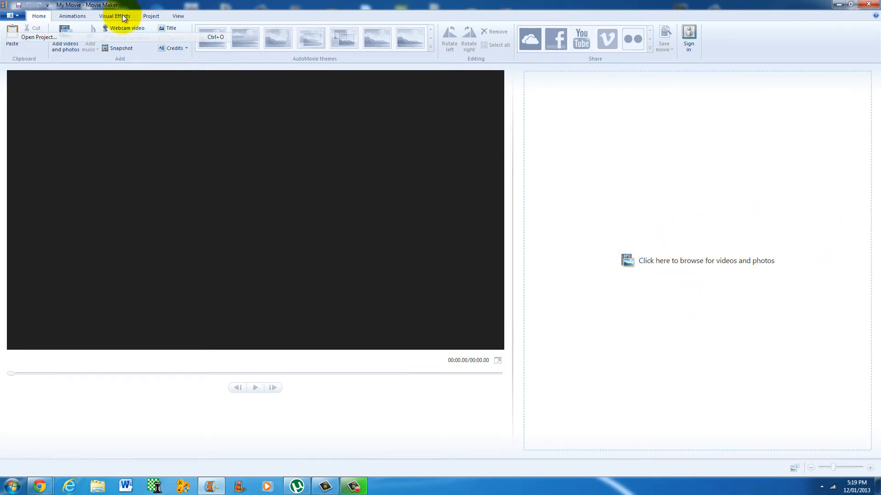
click(85, 16)
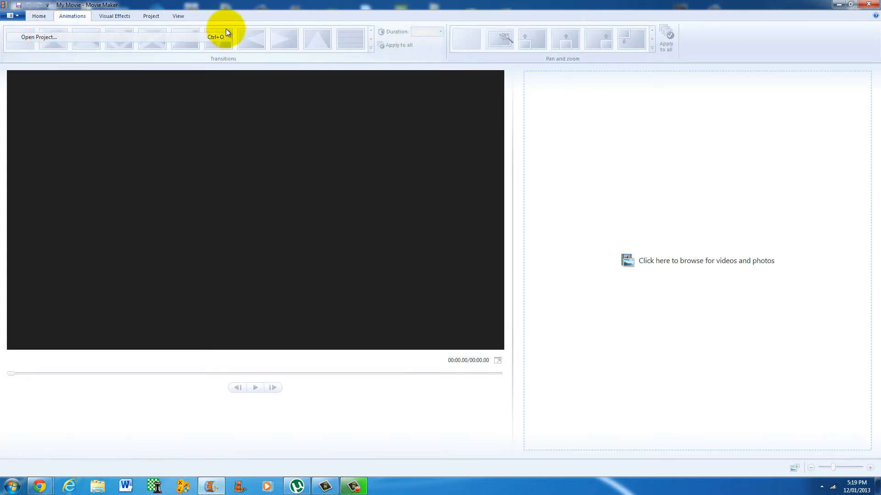
click(114, 16)
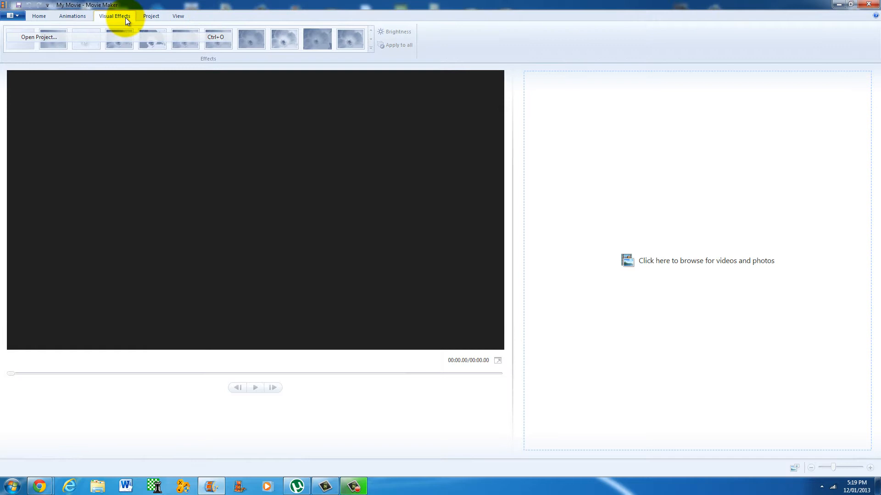
click(178, 16)
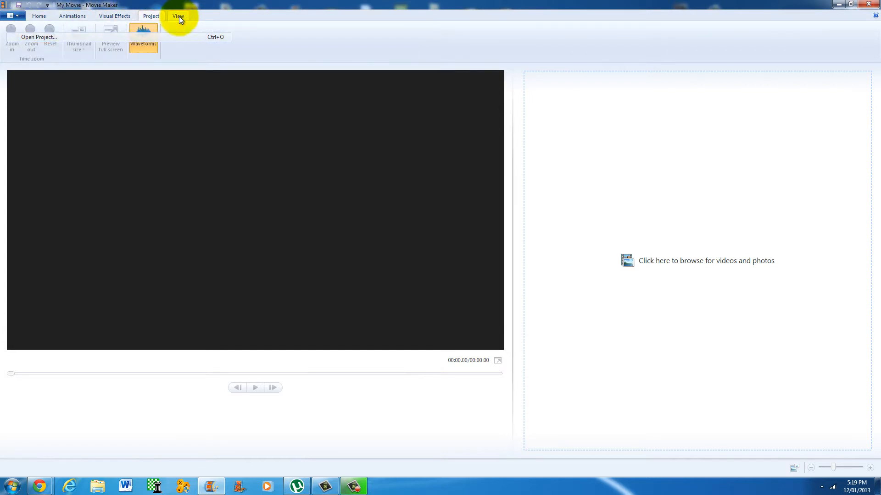
click(38, 15)
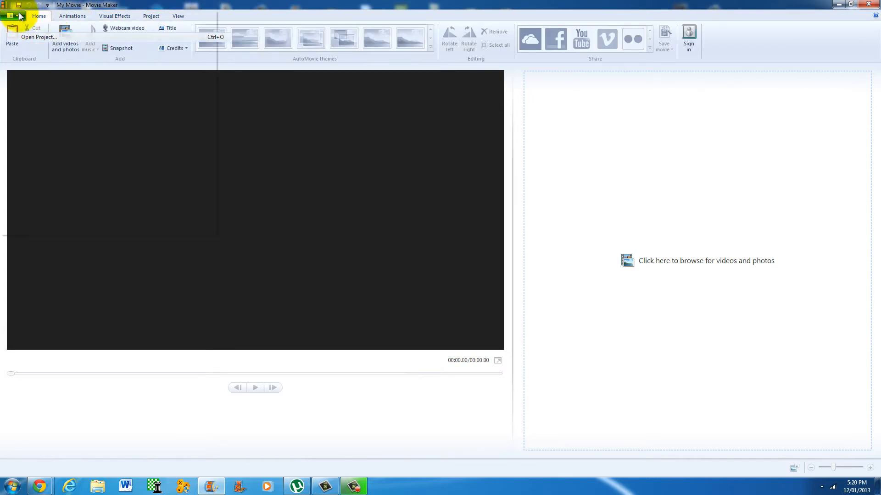
click(10, 15)
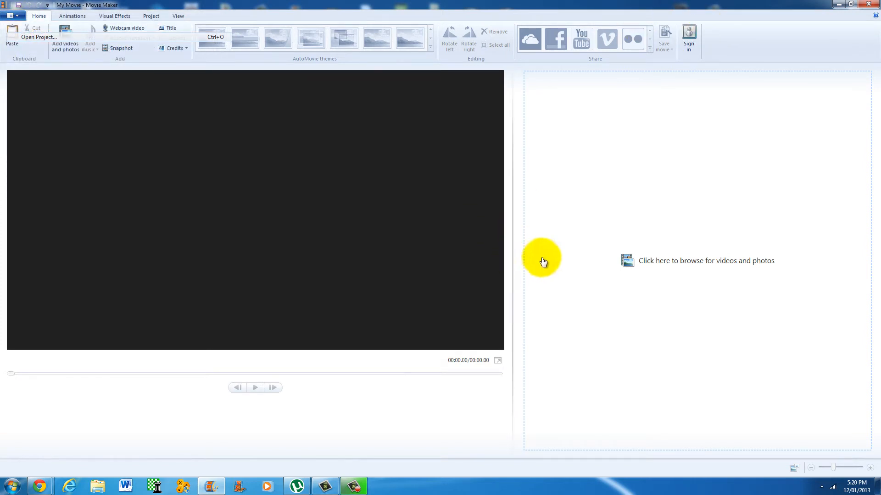
mouse_move(658, 285)
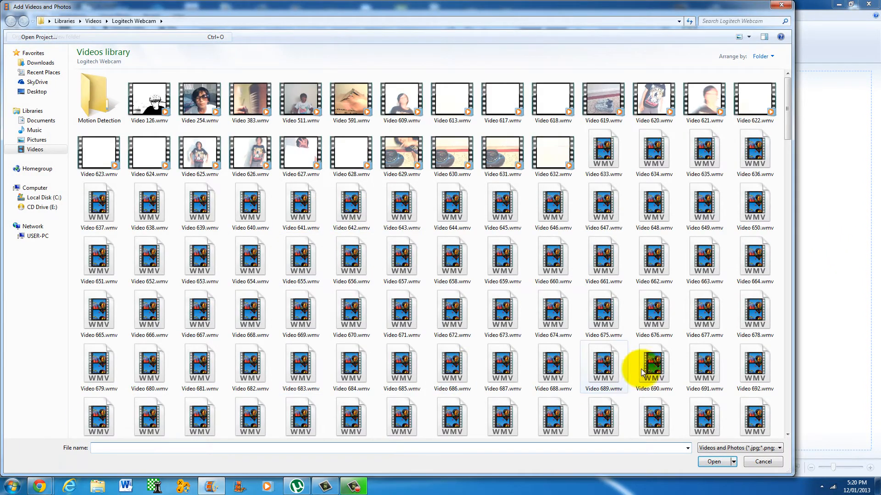
Import Video 1075 and Video 1121 from the Videos library into the project
scroll(down, 3)
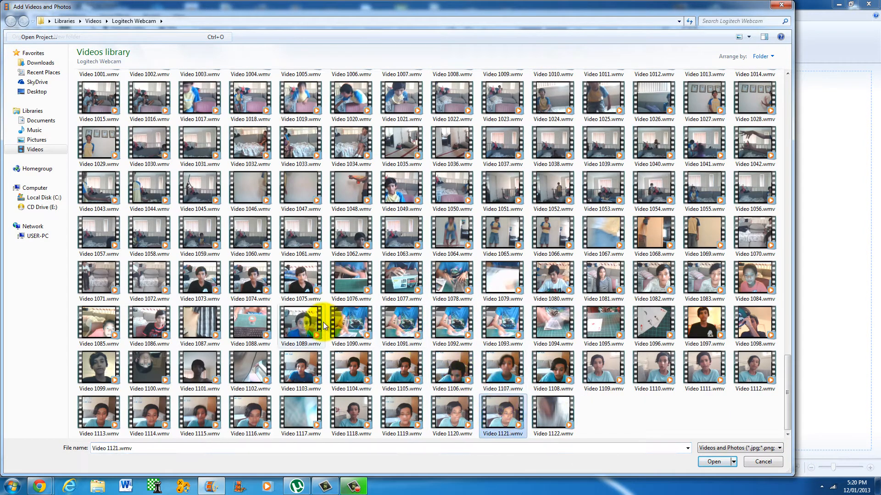
click(301, 279)
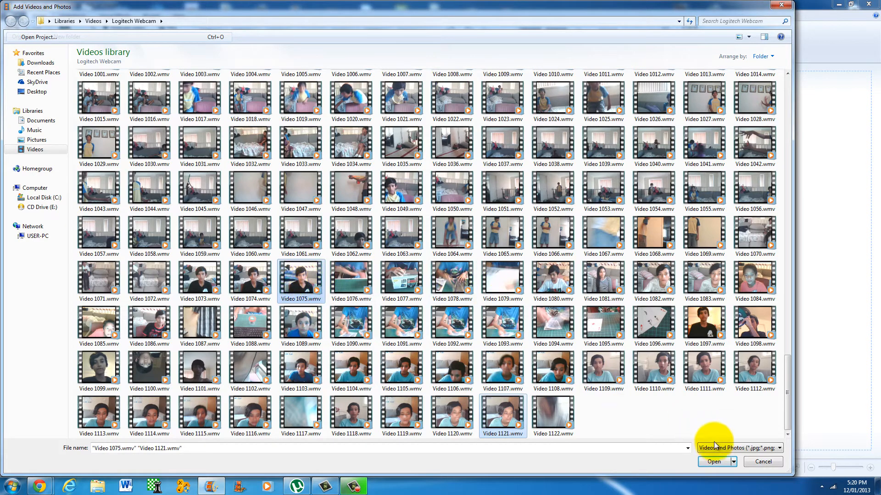
click(714, 462)
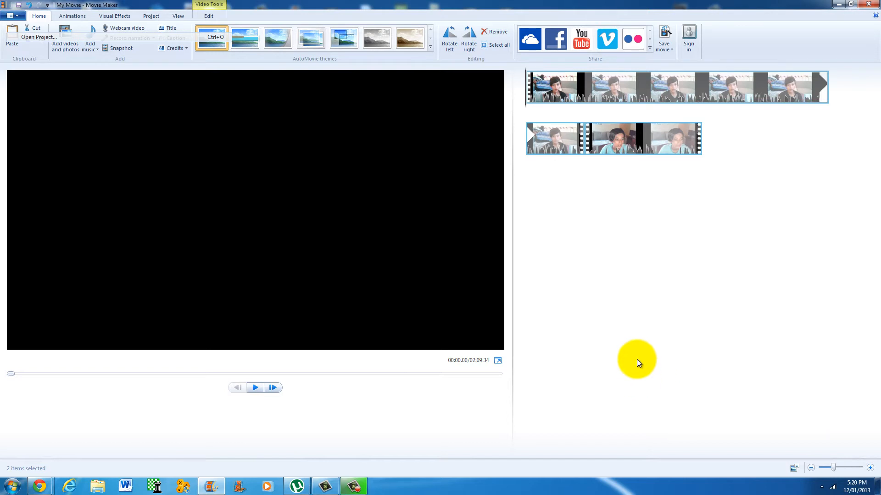
mouse_move(560, 194)
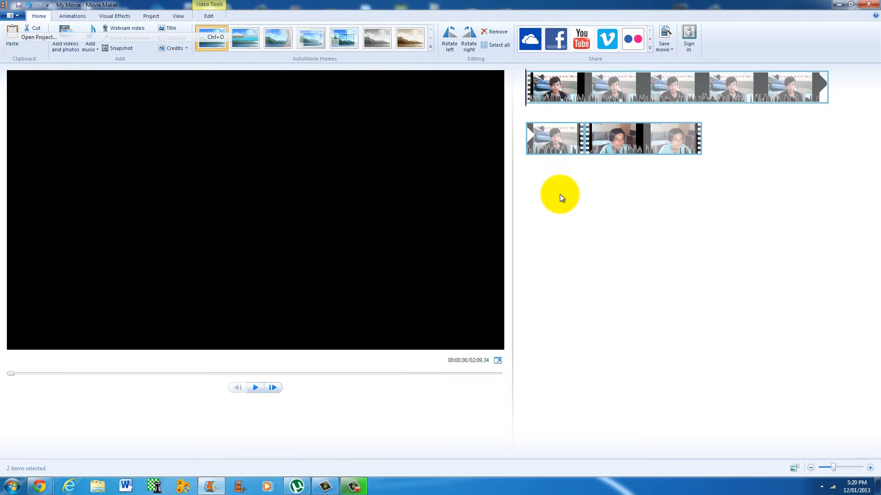
Deselect the clips and insert a 'My Movie' title card before the first clip
click(255, 388)
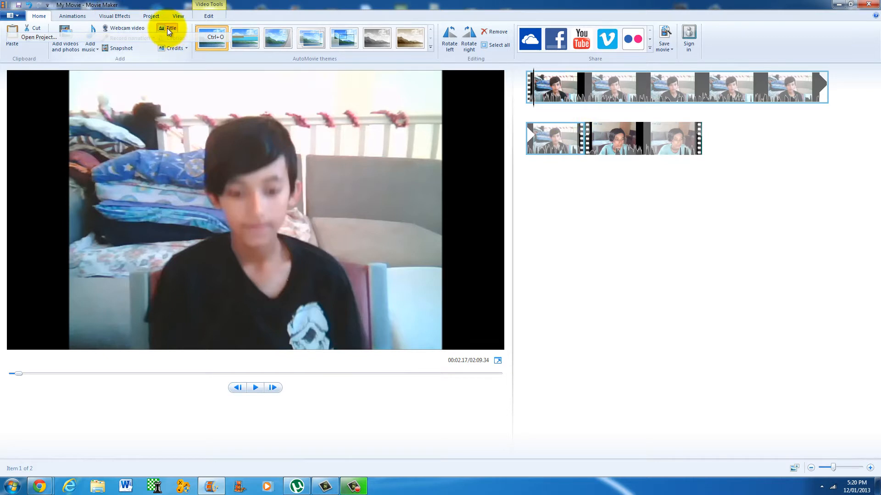
click(171, 28)
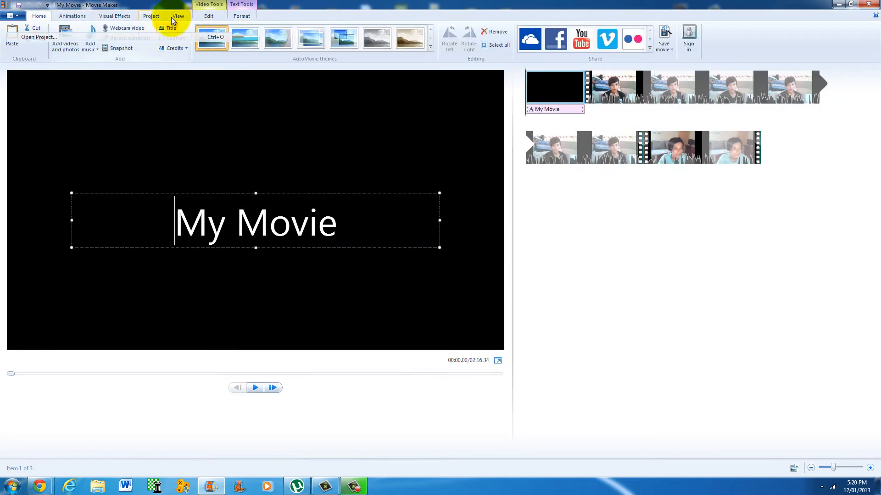
Replace the 'My Movie' title text with 'Test for youtube'
double_click(286, 221)
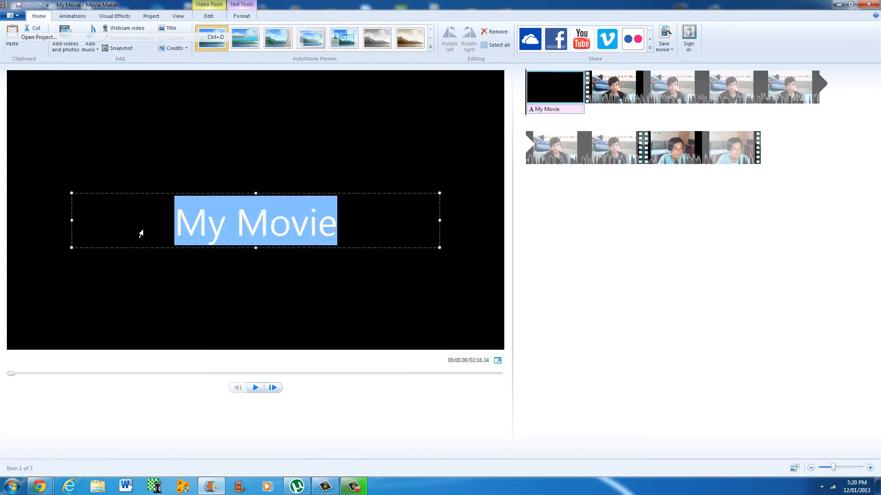
text(Test for youtube)
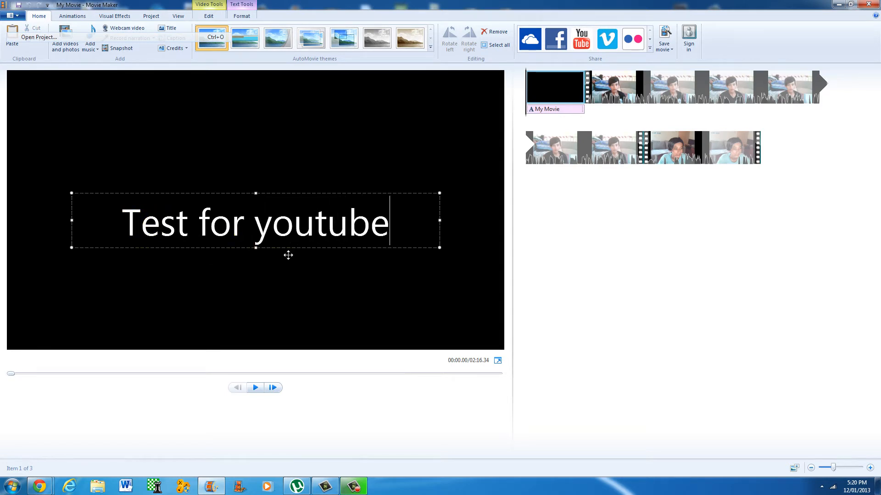
triple_click(256, 222)
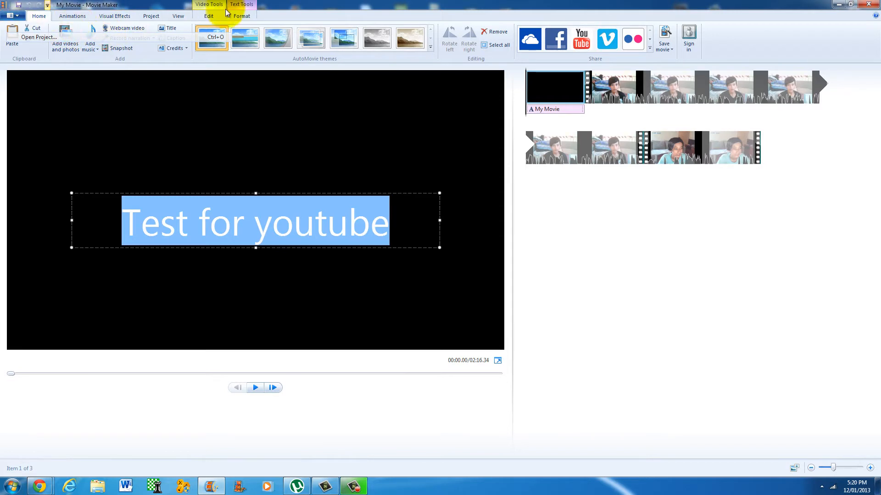
Pick a new font for the title text on the Format tab
click(242, 16)
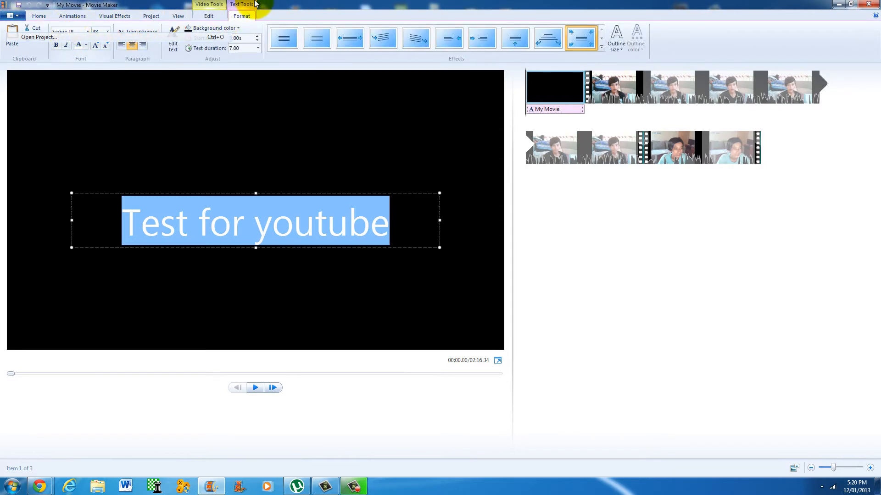
mouse_move(91, 32)
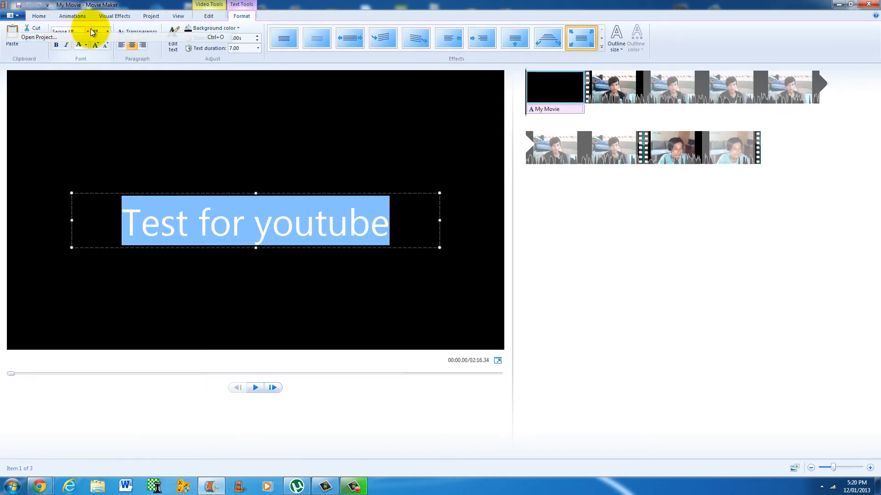
click(88, 31)
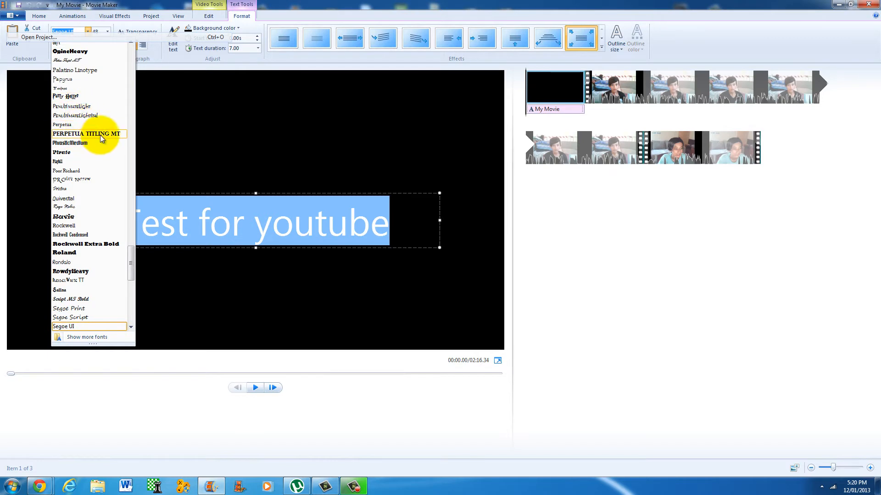
click(87, 133)
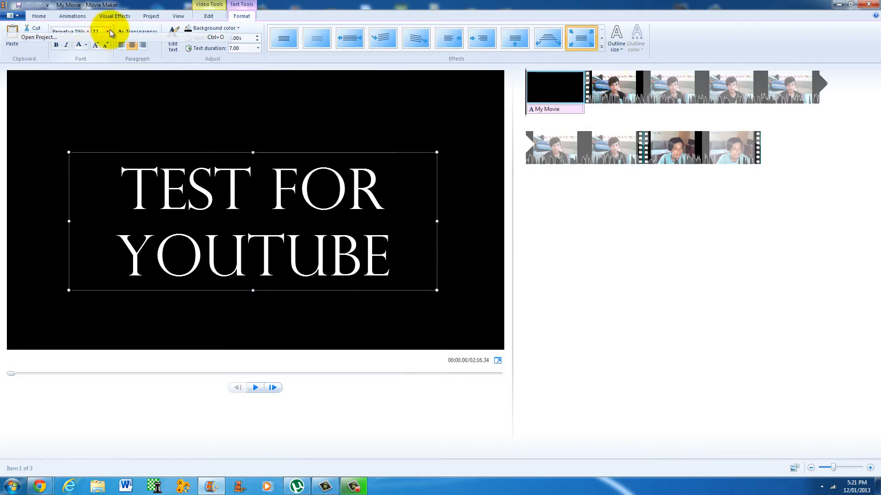
Make the title text red on a white background and select the title clip
click(76, 45)
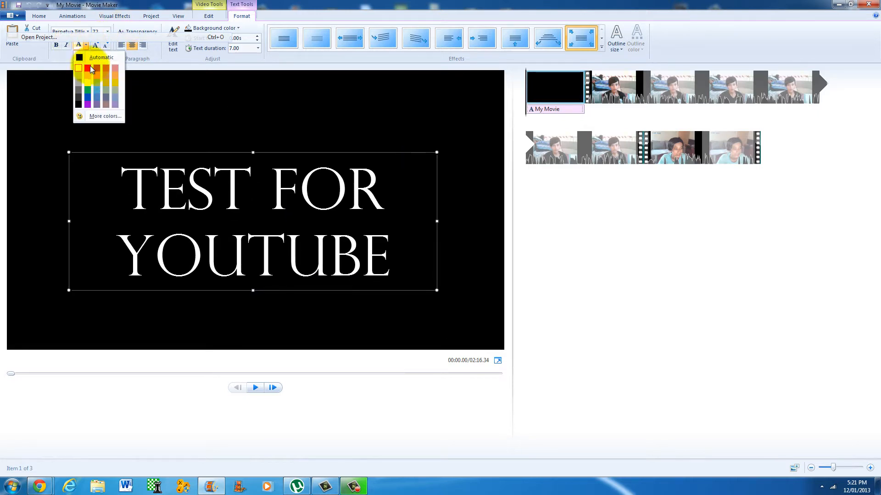
click(90, 69)
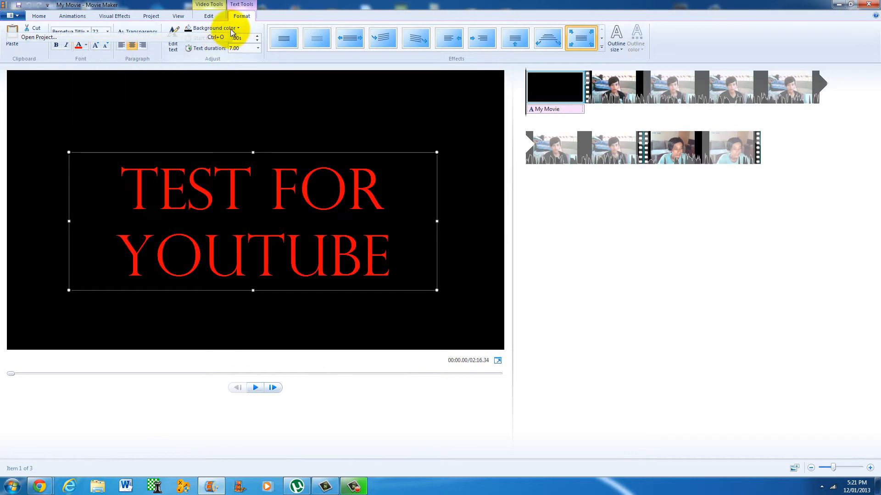
click(234, 29)
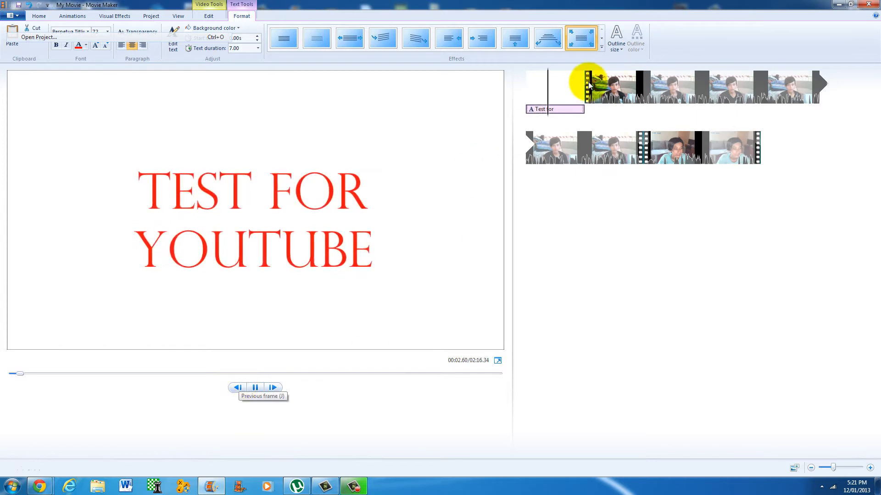
click(256, 387)
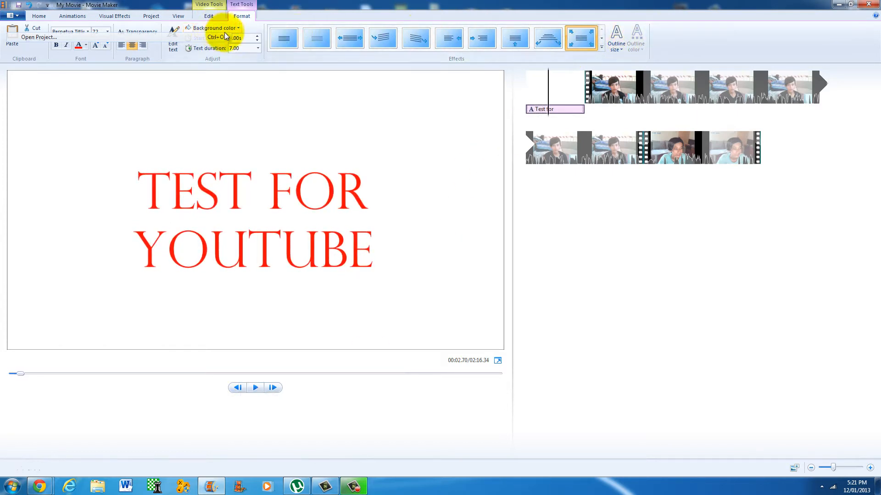
mouse_move(172, 39)
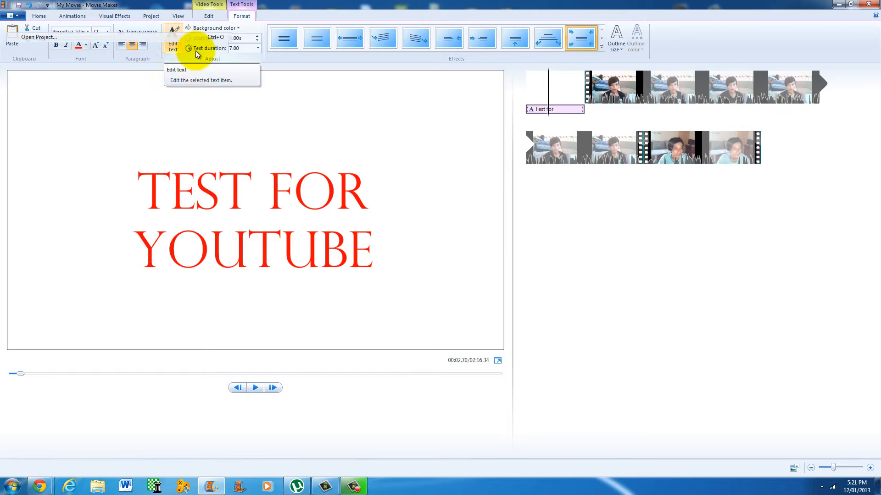
mouse_move(244, 40)
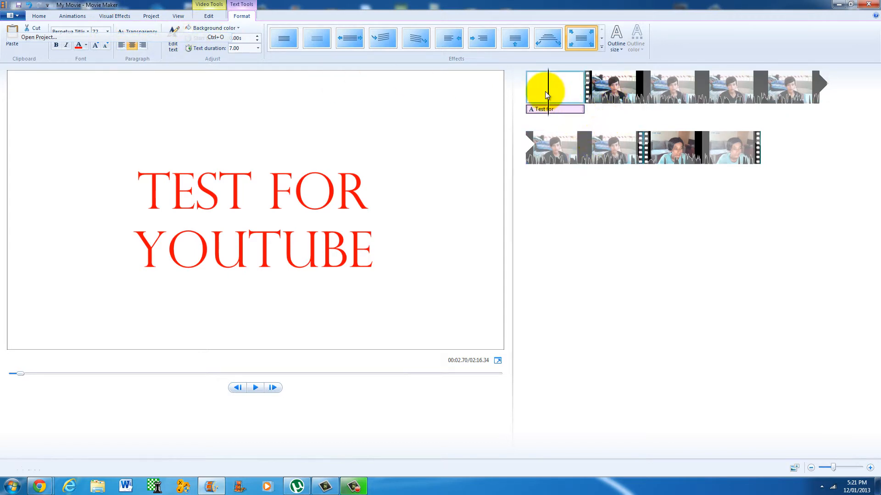
click(255, 387)
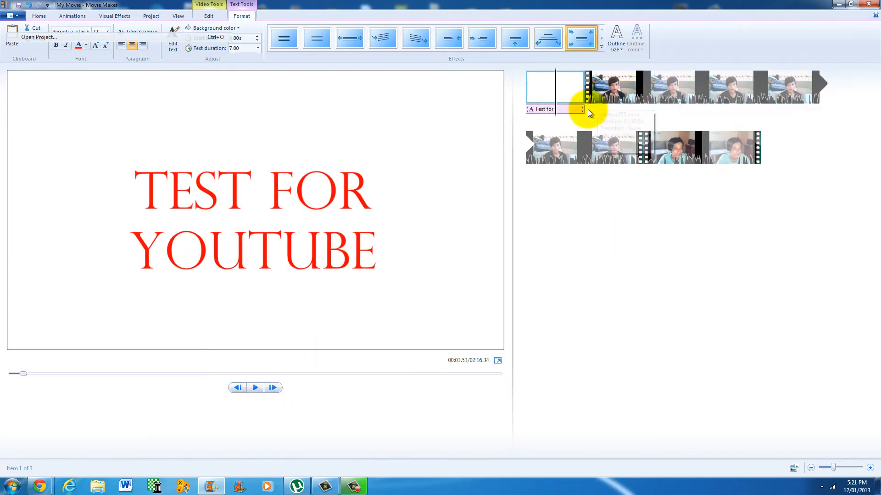
mouse_move(603, 95)
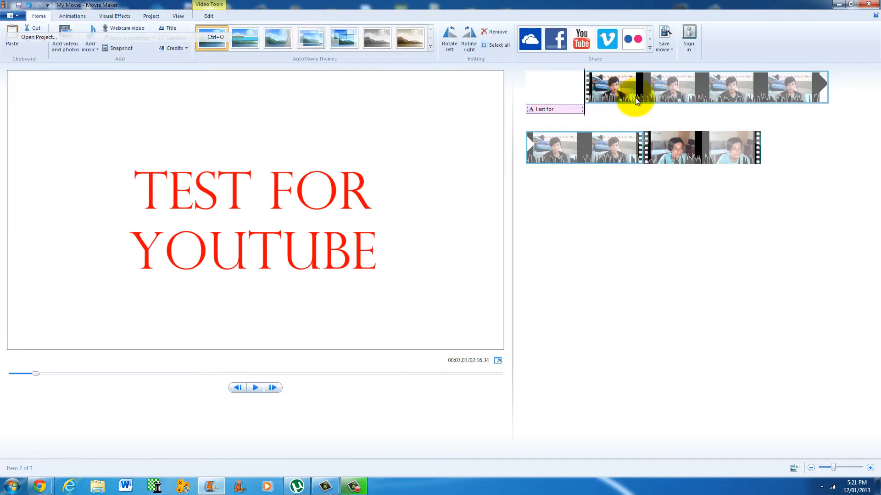
mouse_move(568, 73)
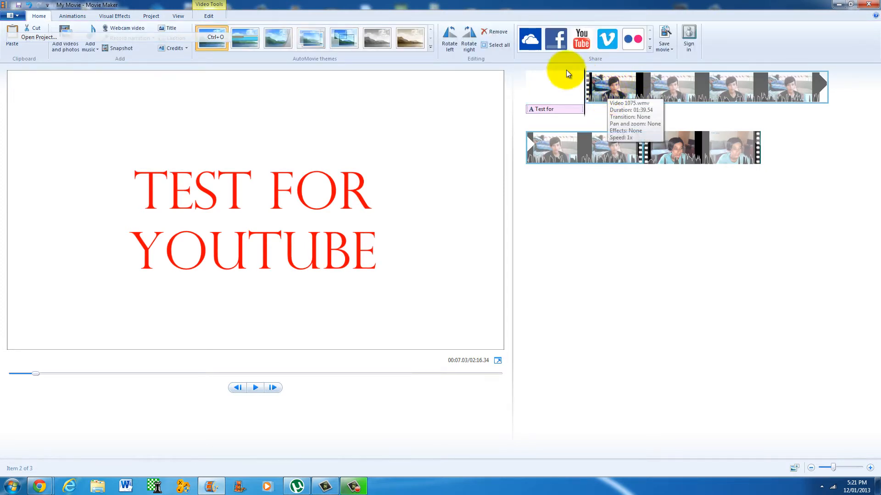
Apply a diagonal wipe transition into the first webcam clip and pause the preview
click(72, 16)
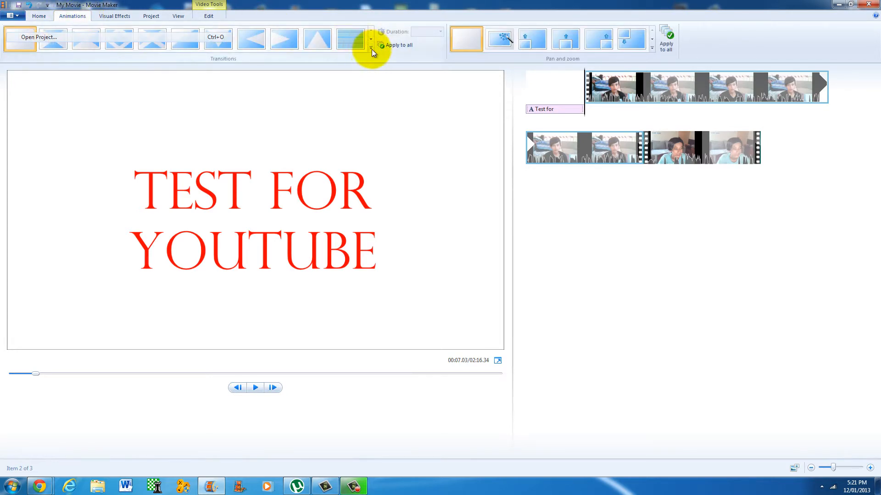
click(370, 47)
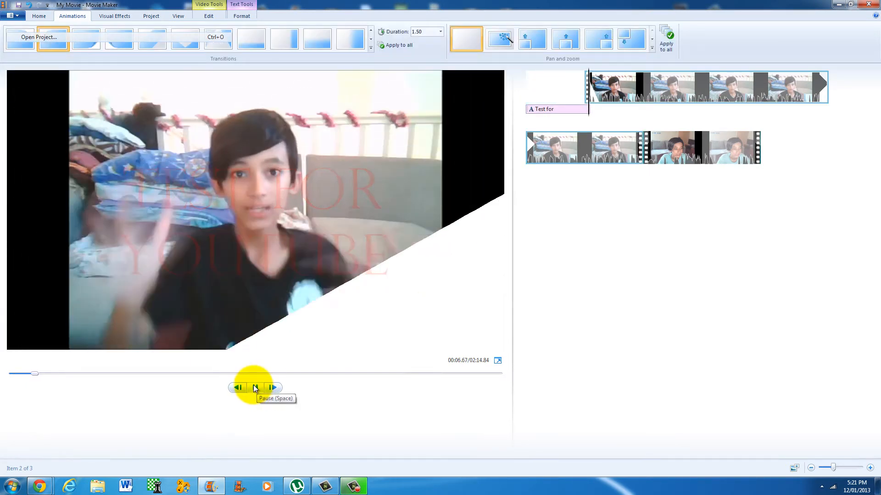
click(255, 388)
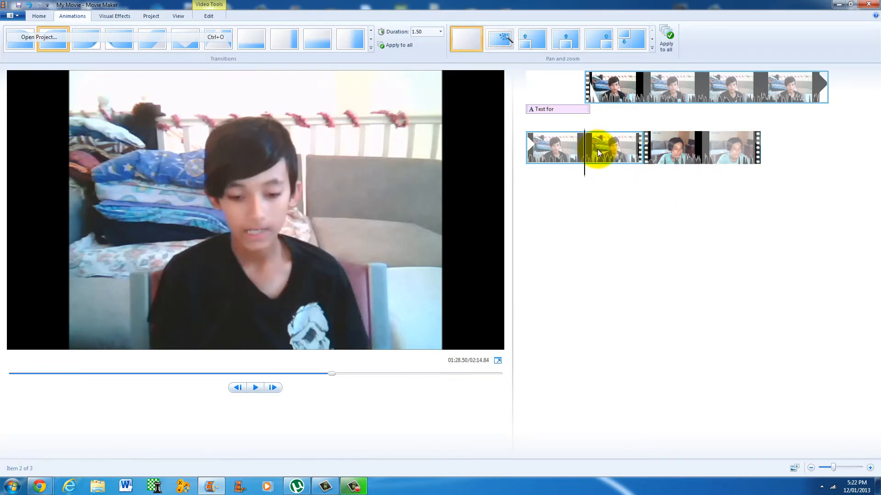
click(746, 77)
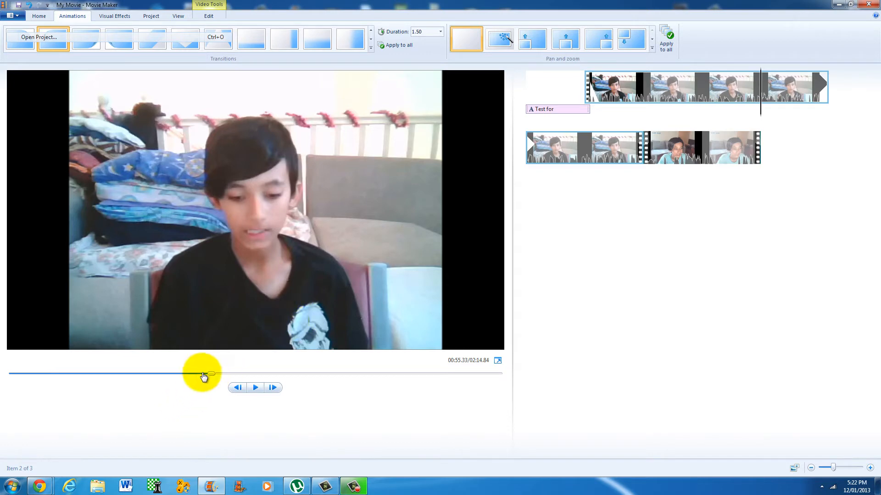
drag(201, 375, 209, 375)
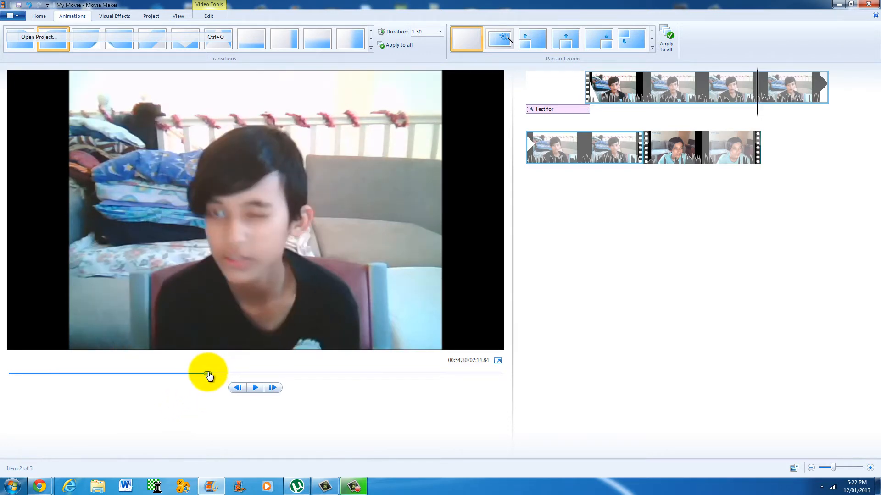
drag(207, 372, 194, 374)
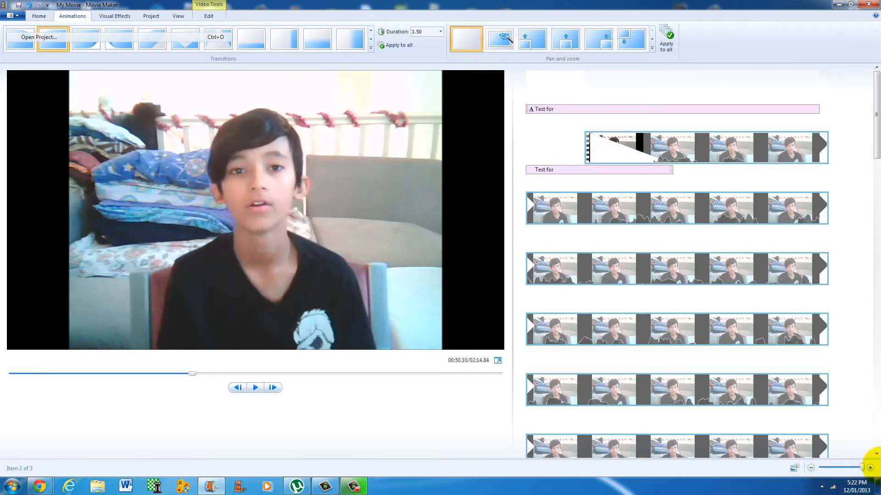
scroll(down, 3)
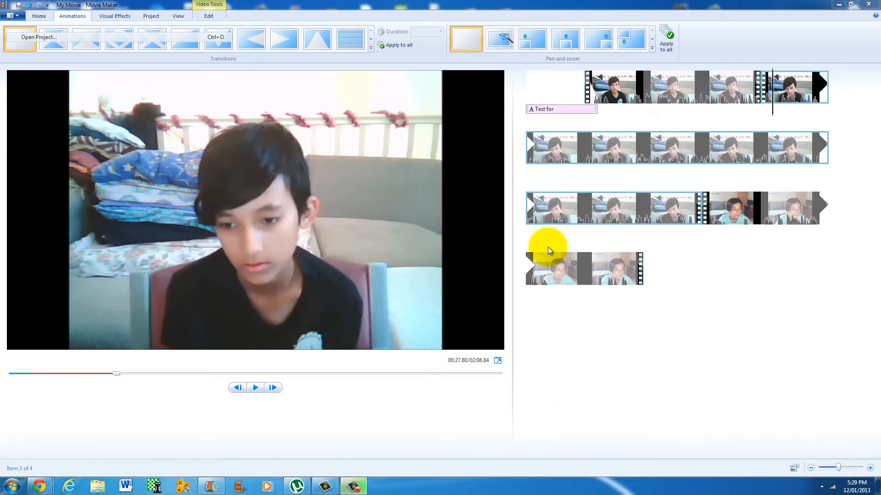
mouse_move(567, 245)
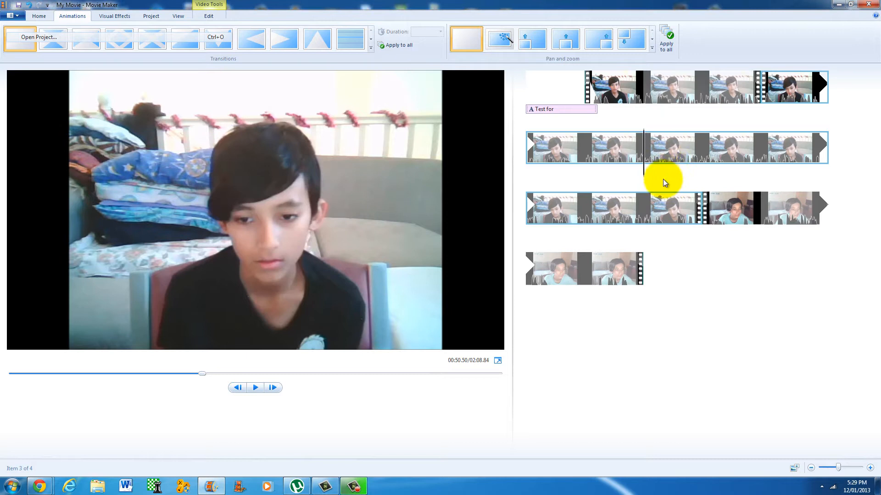
mouse_move(656, 164)
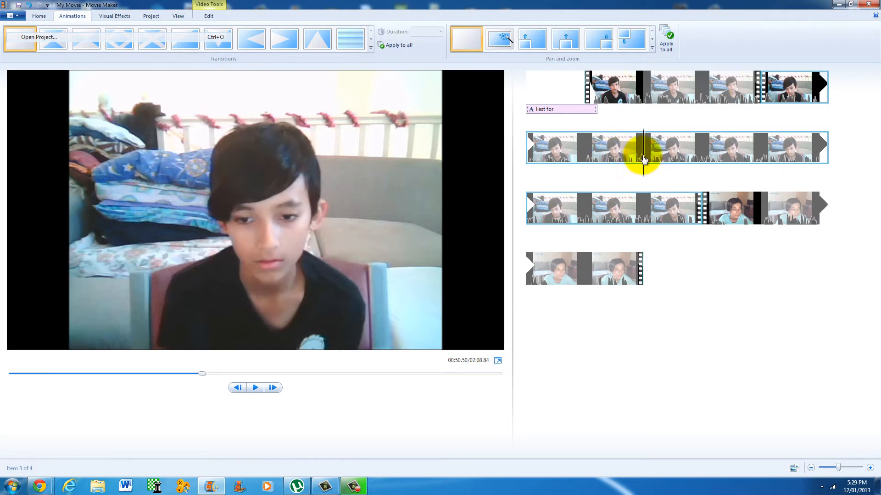
click(39, 16)
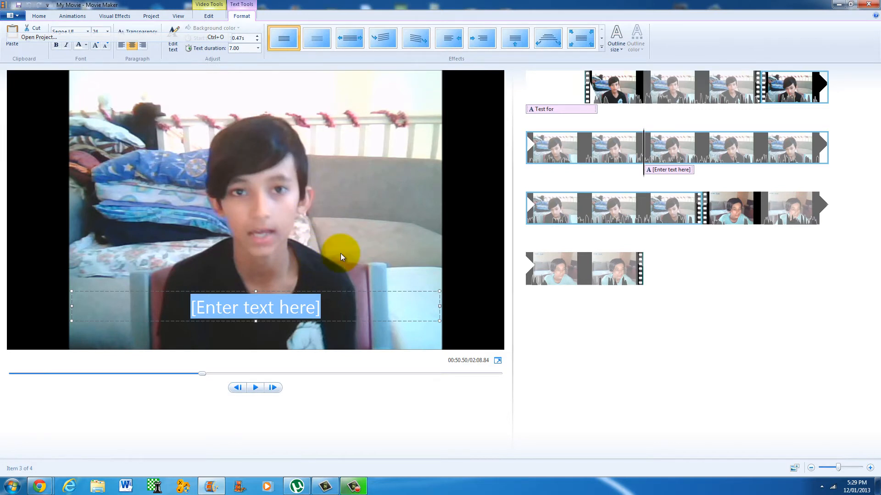
Enter the caption 'stare at nothing' and change its text colour to green
text(stare at no)
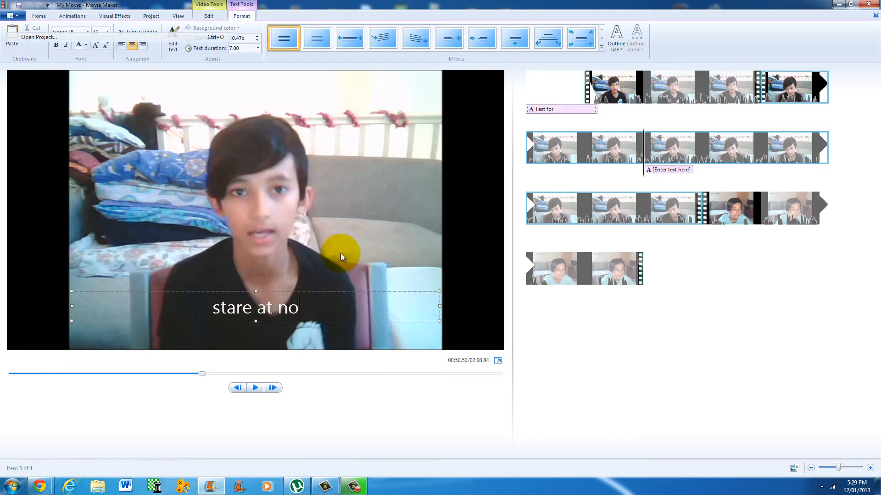
text(thing)
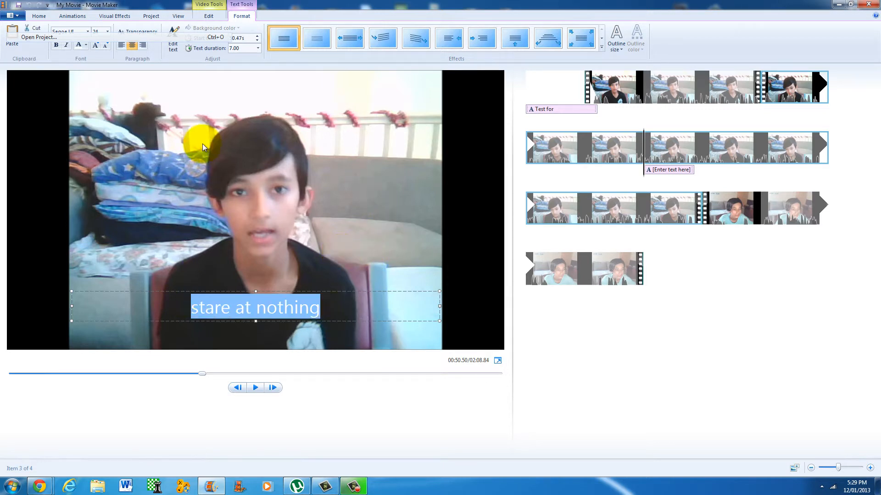
click(69, 44)
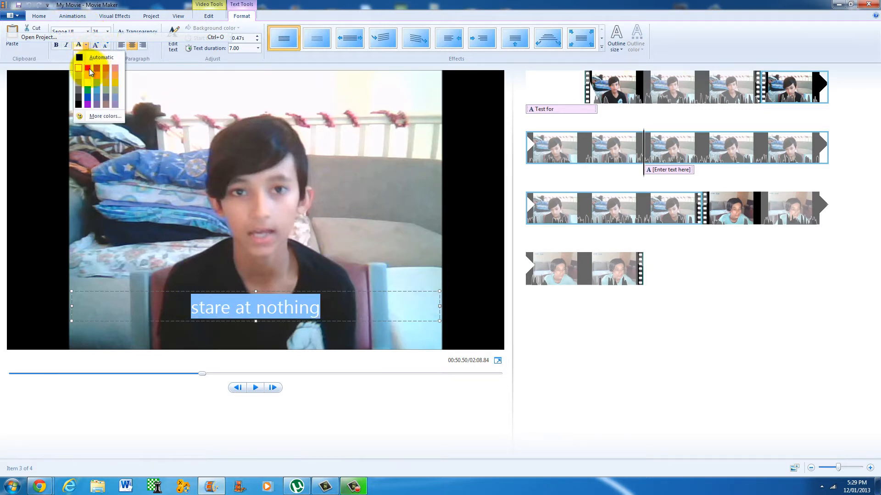
click(90, 71)
text(11)
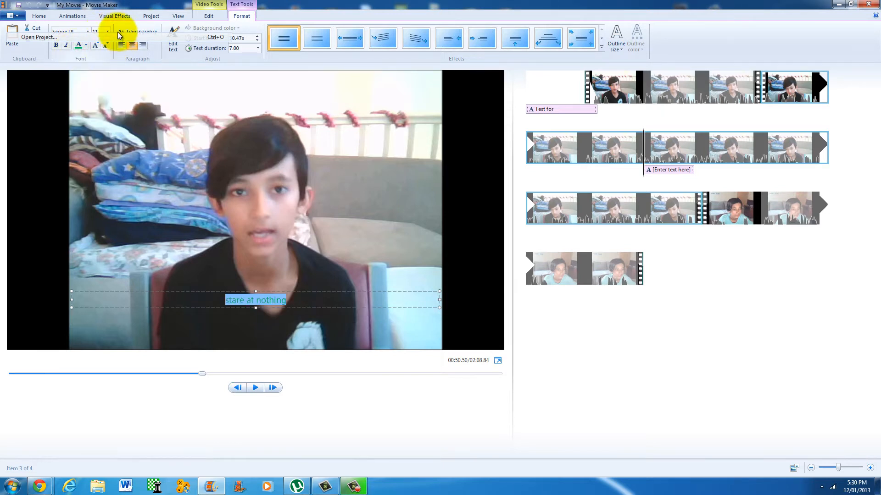
Change the caption font size and reposition it, then select the last clip
click(104, 31)
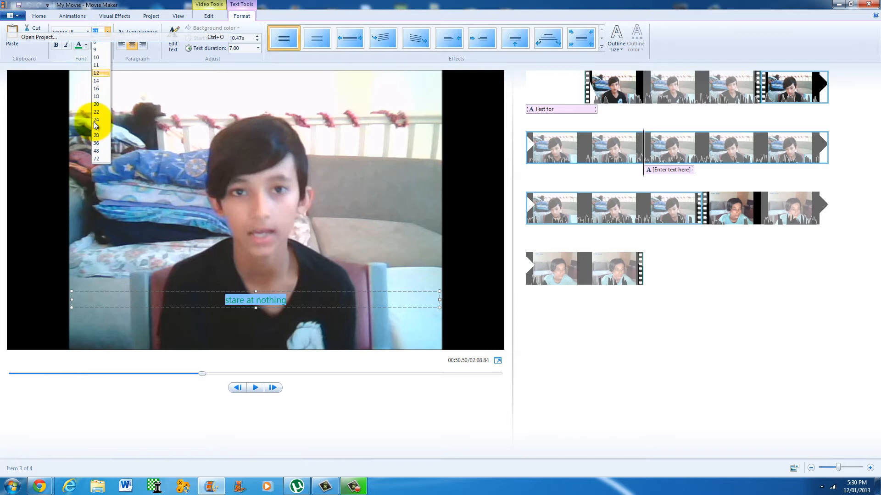
click(96, 135)
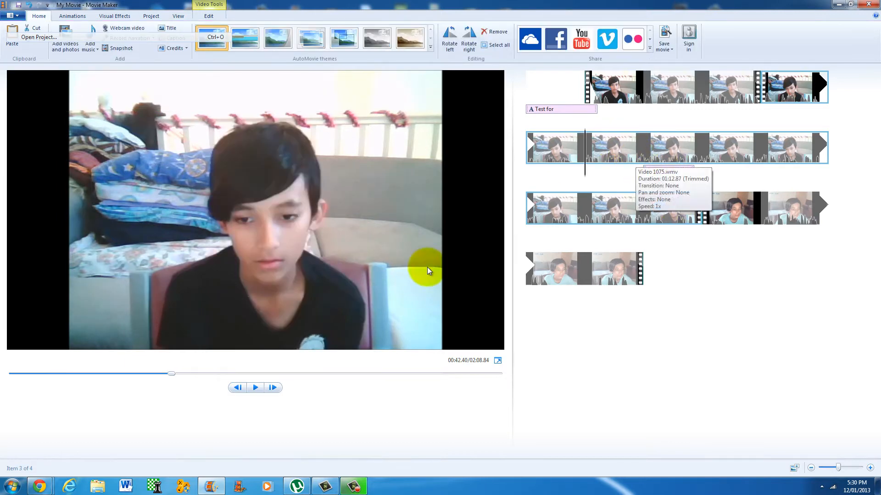
drag(171, 374, 188, 373)
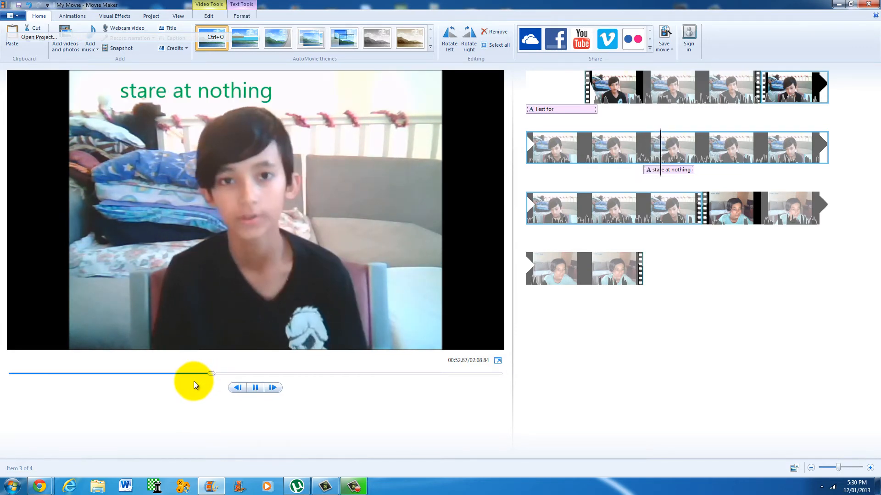
click(255, 388)
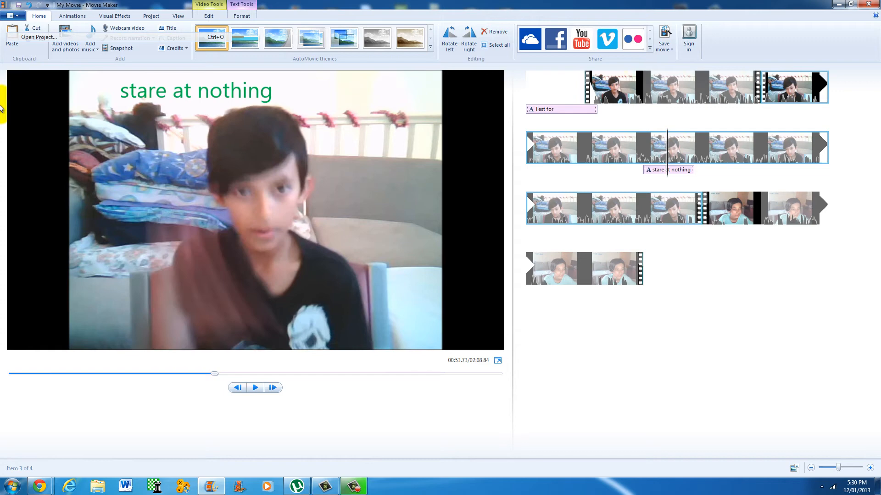
click(597, 282)
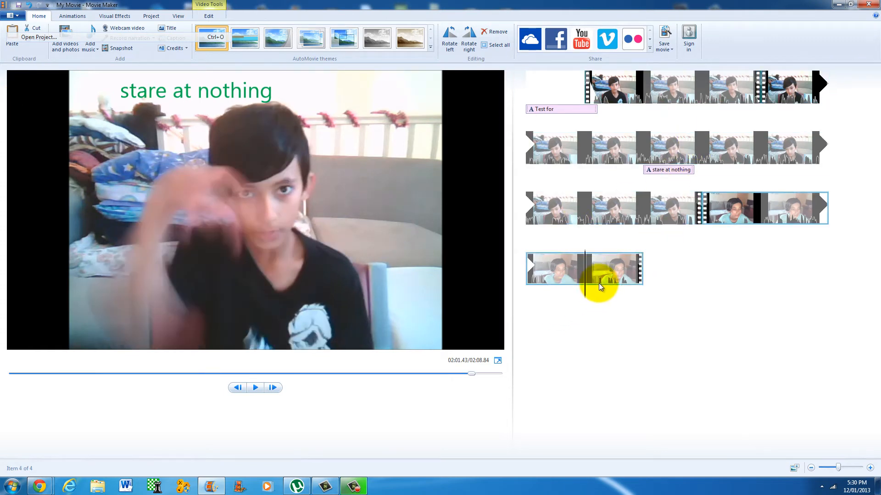
Add a closing credits card naming 'SandSPCHelpline' and preview it
click(173, 48)
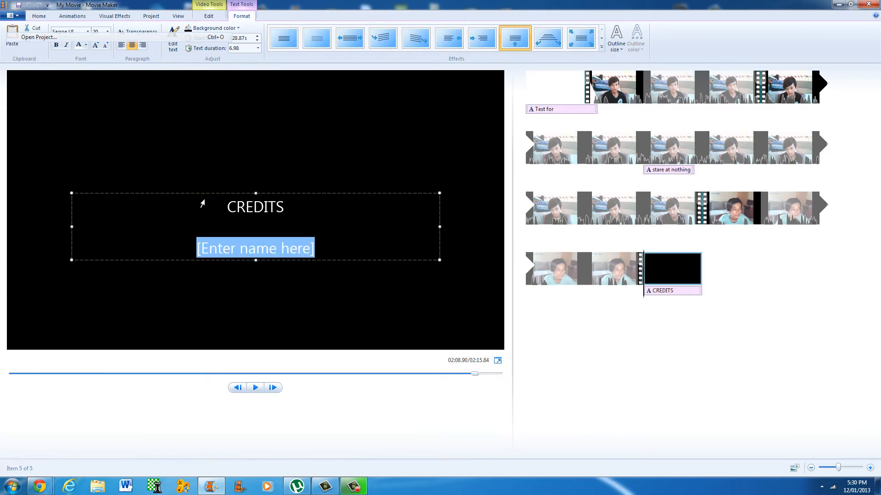
text(SandSPC)
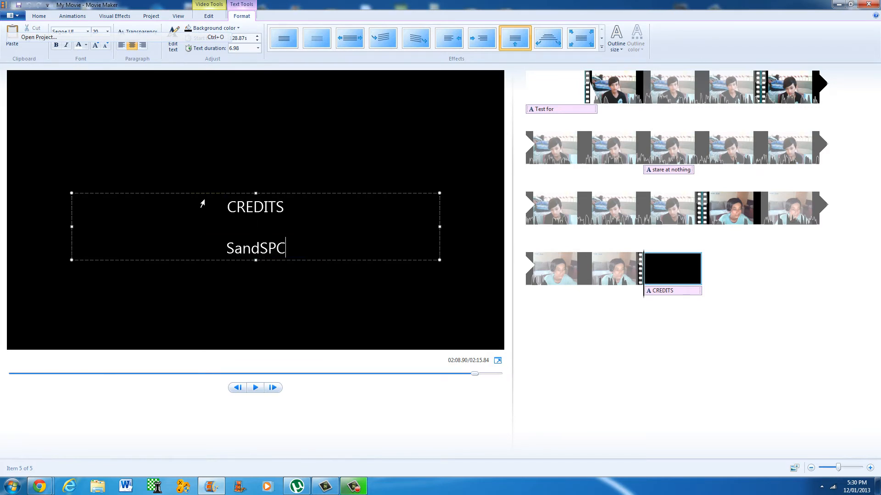
text(Helpline)
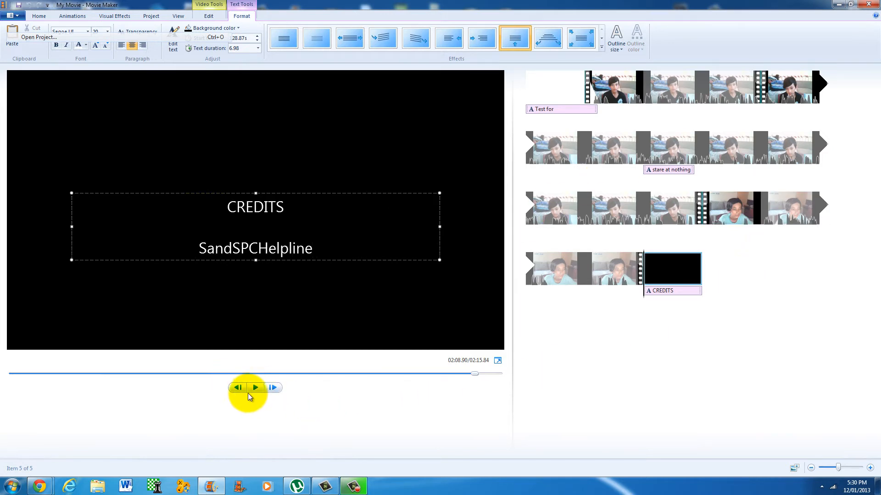
click(255, 388)
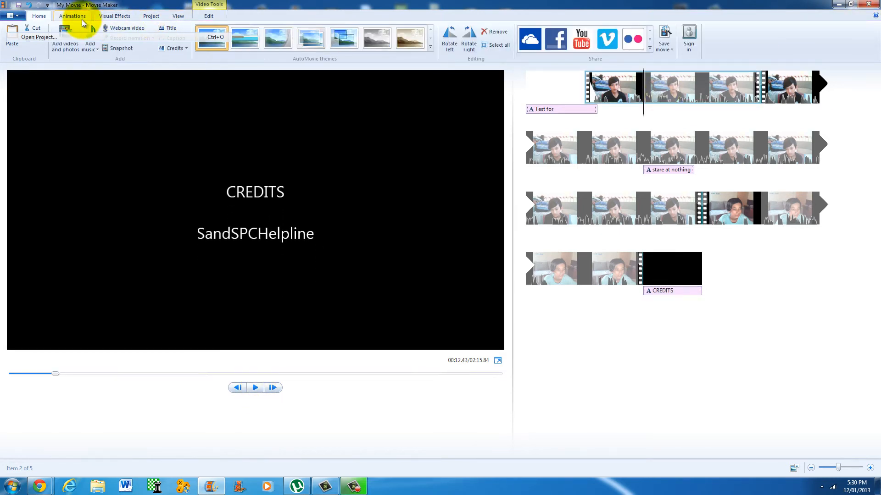
Apply the Sepia visual effect from the expanded Visual Effects gallery
click(117, 16)
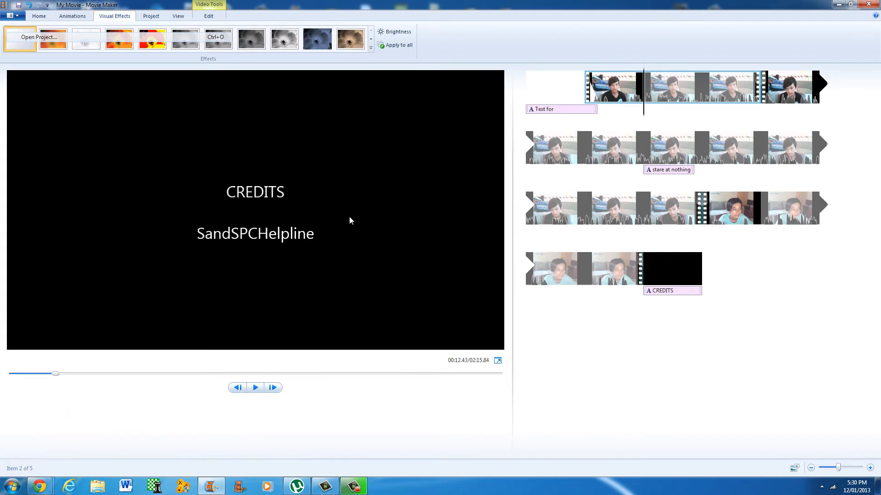
click(370, 50)
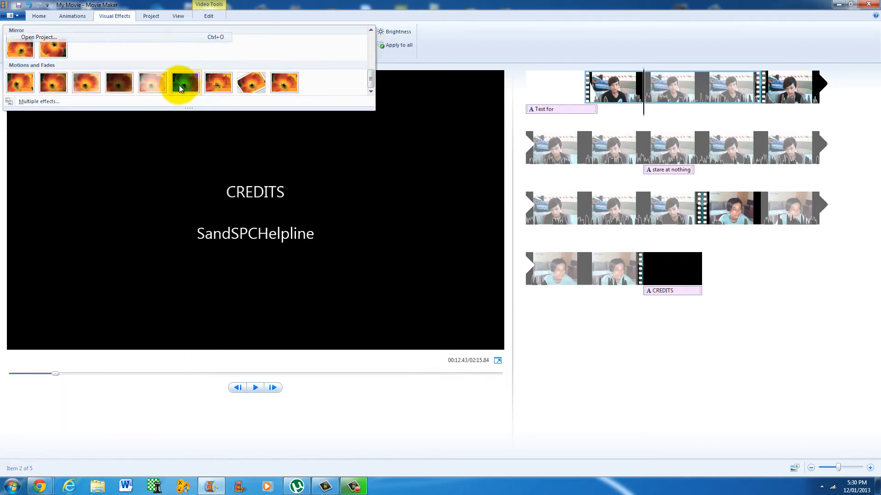
click(618, 90)
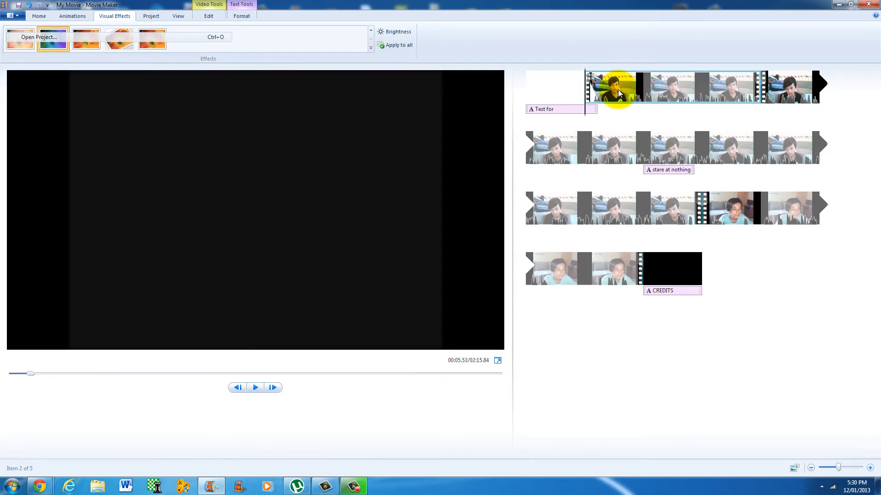
click(255, 387)
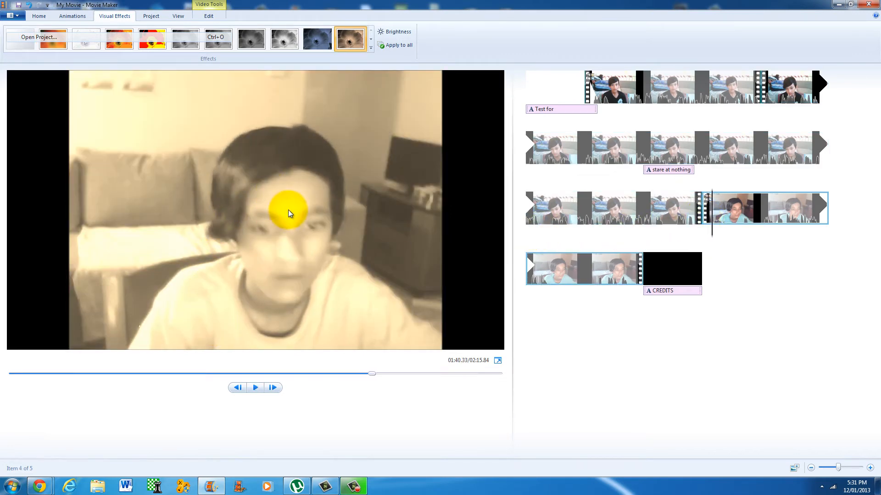
Look over the Project tab's Audio mix and Aspect ratio options, then return to clip editing options
click(151, 16)
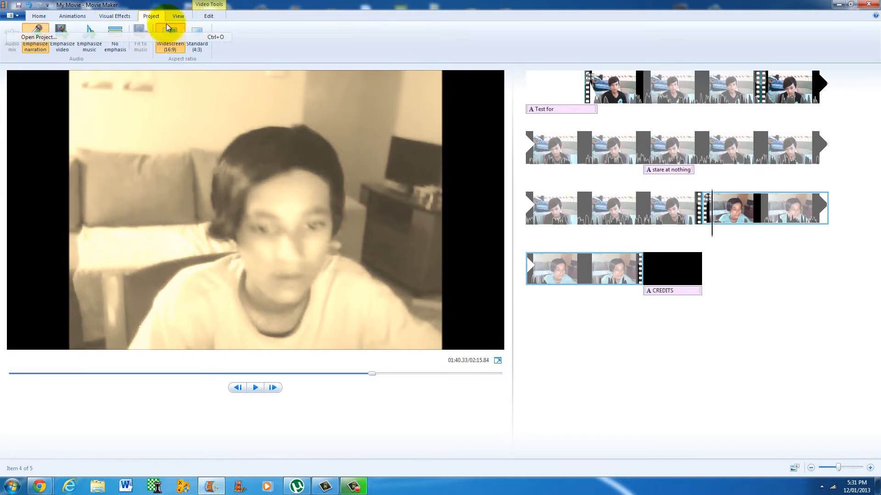
mouse_move(198, 48)
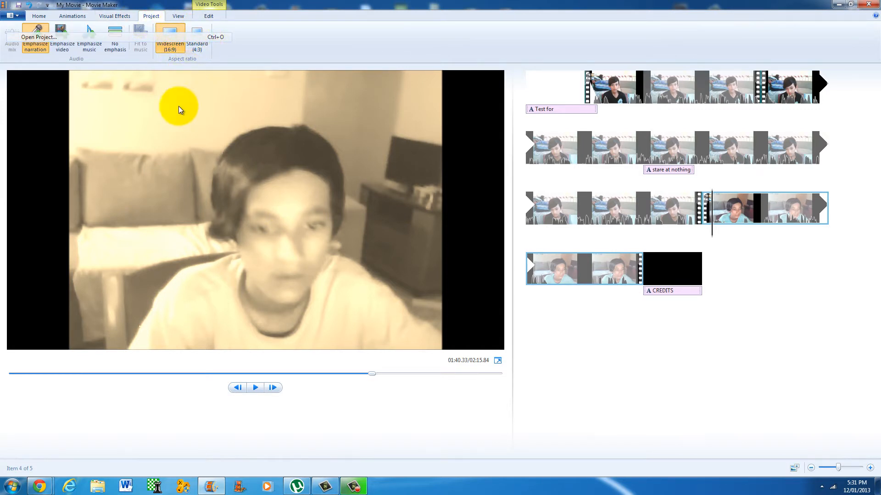
mouse_move(54, 60)
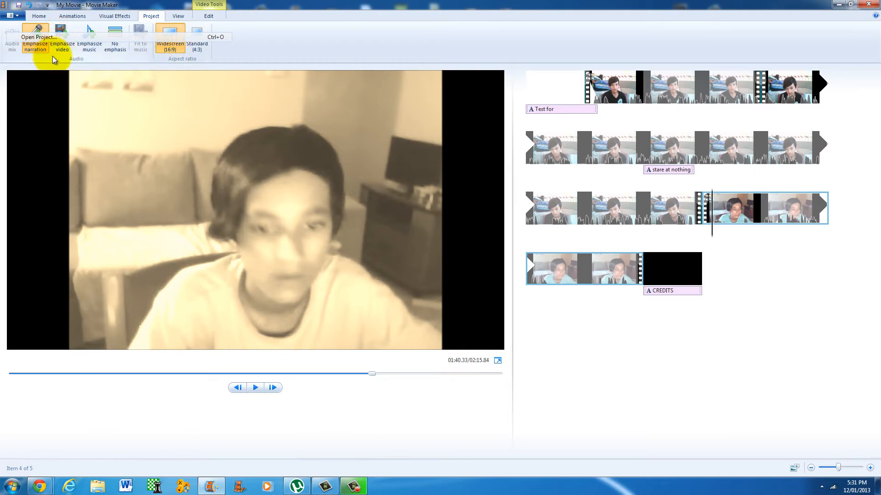
click(208, 16)
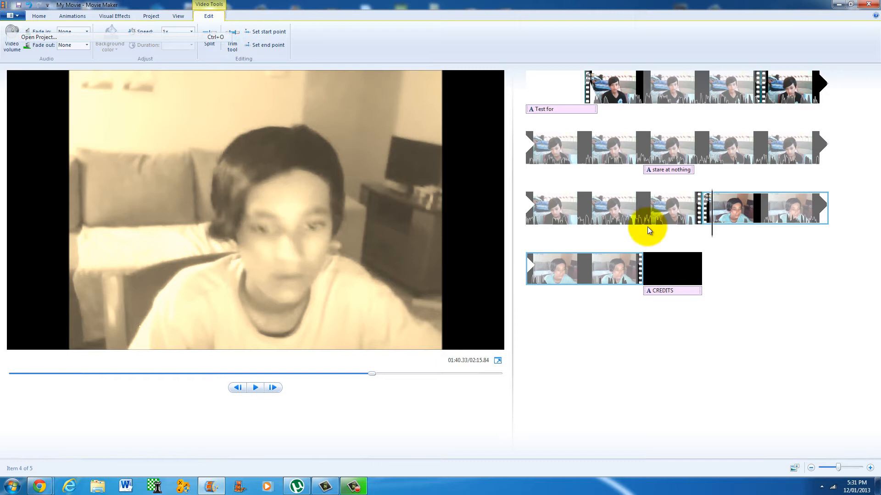
mouse_move(190, 34)
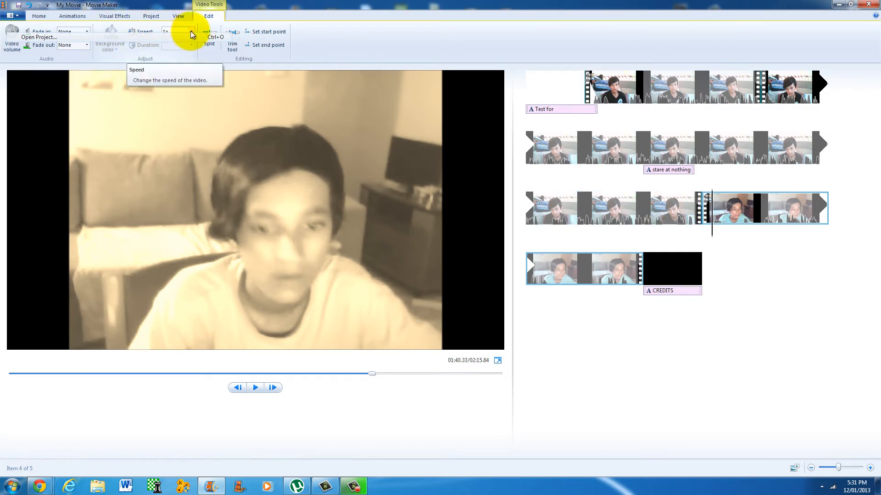
mouse_move(210, 41)
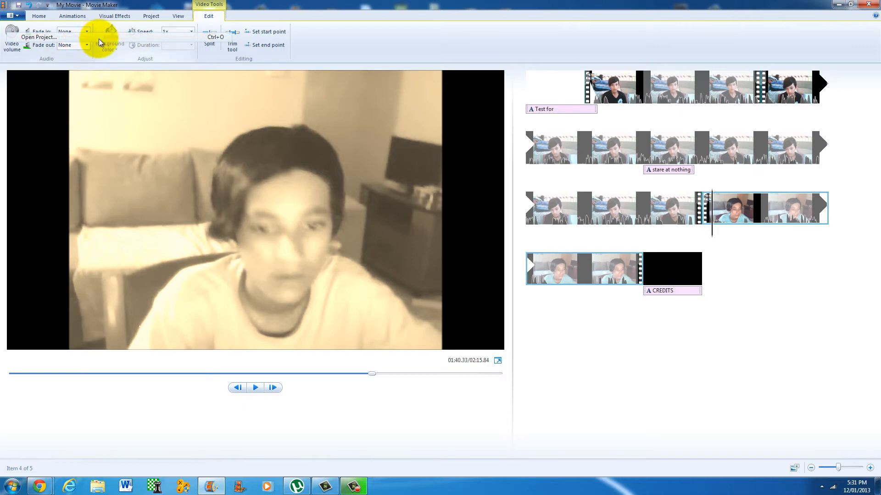
mouse_move(104, 45)
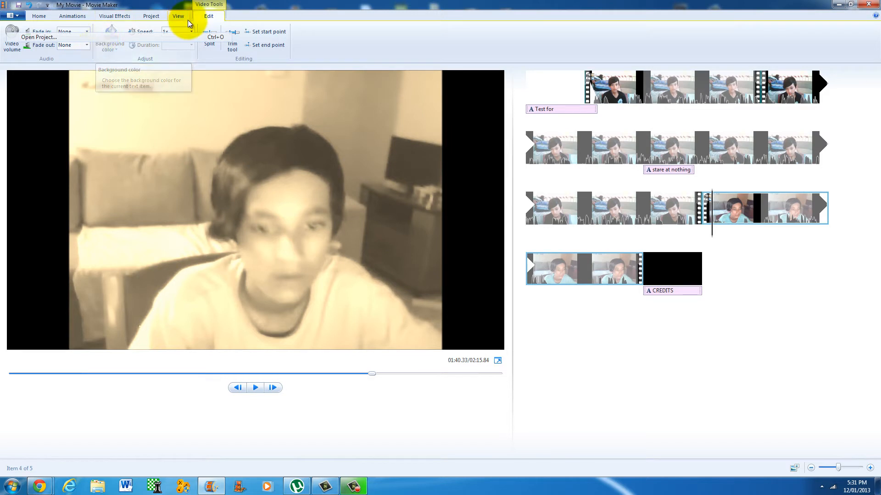
Review the sepia clip's speed choices, leaving it at 1x, and adjust its video volume
click(191, 32)
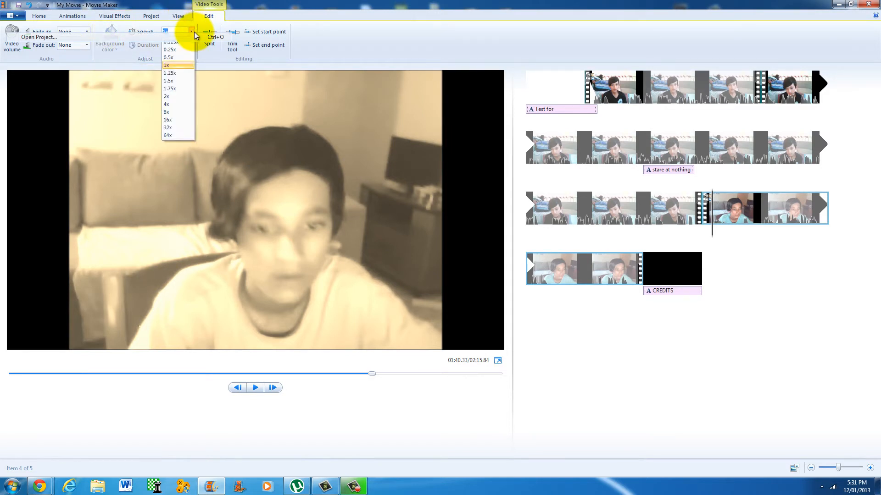
mouse_move(176, 135)
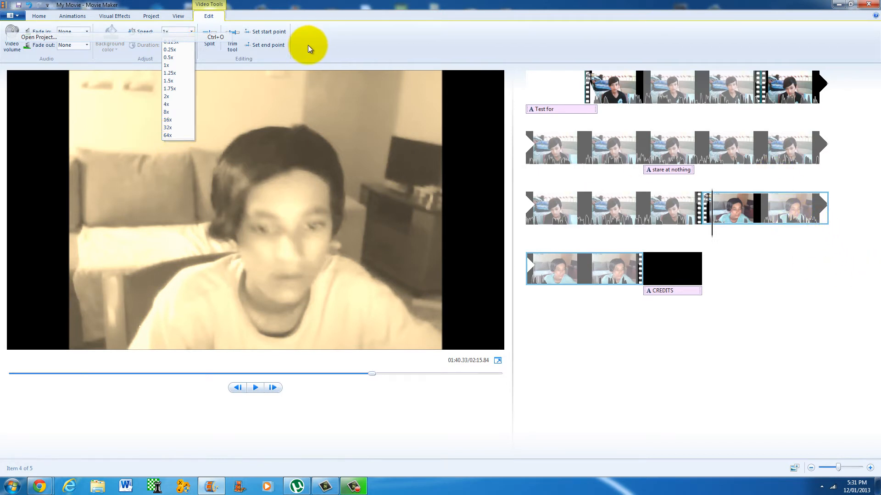
mouse_move(10, 34)
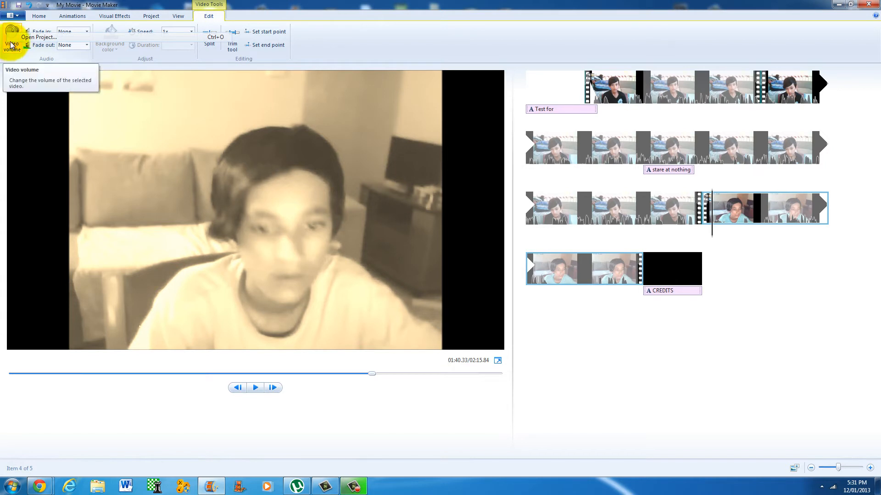
click(9, 36)
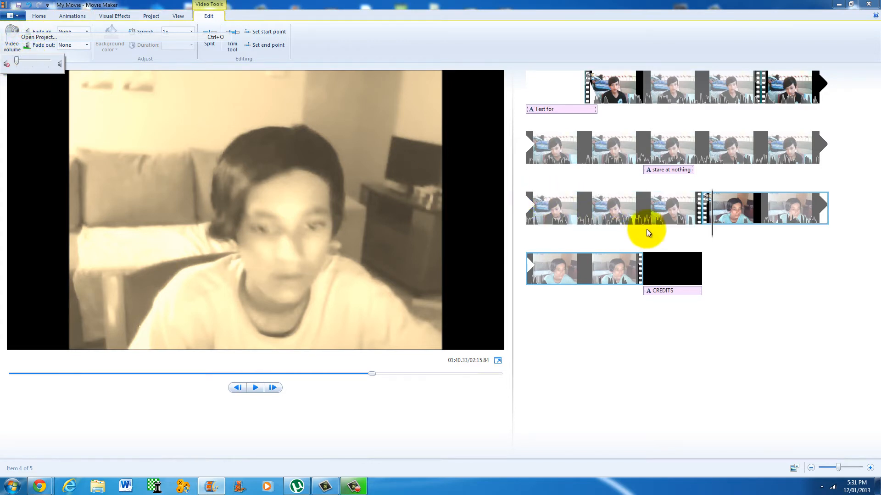
click(255, 388)
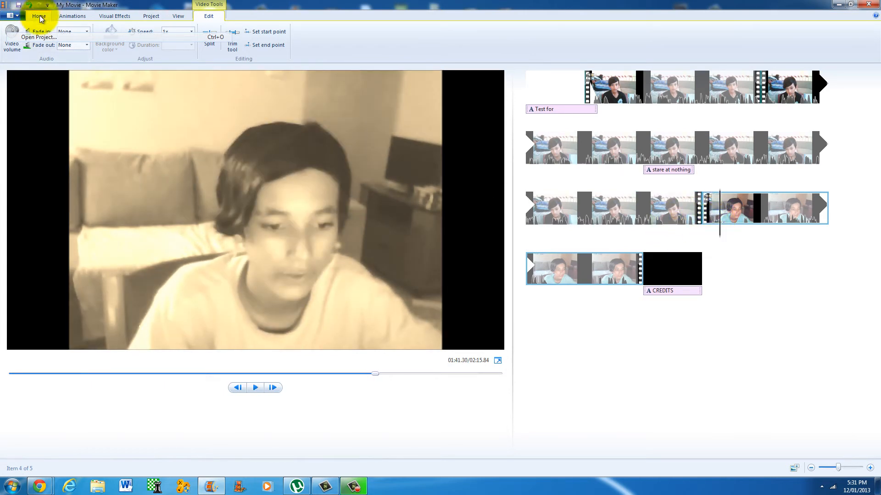
click(36, 16)
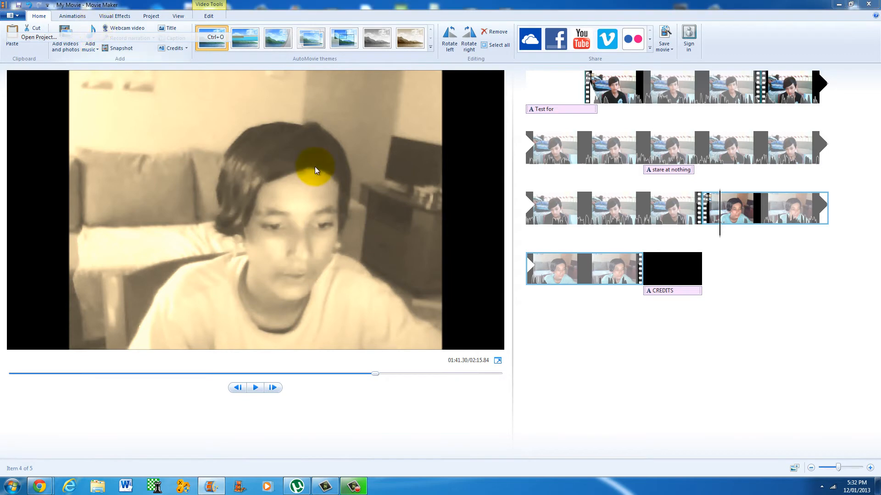
click(89, 46)
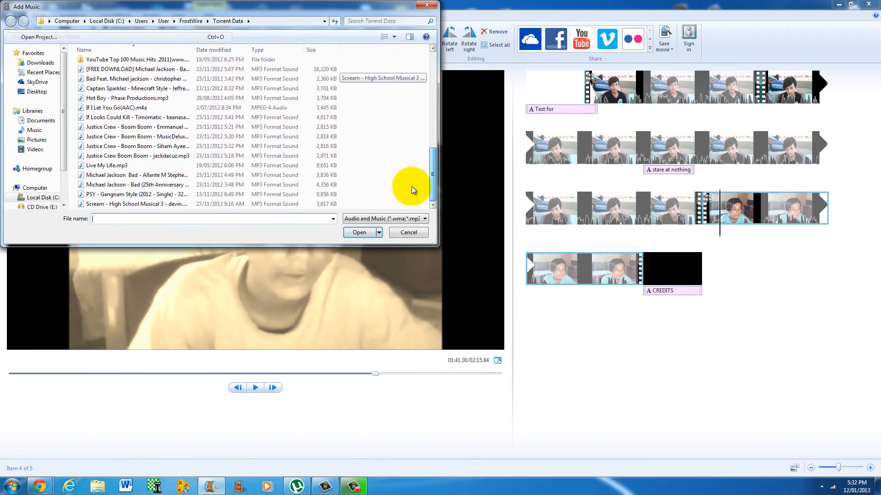
click(408, 232)
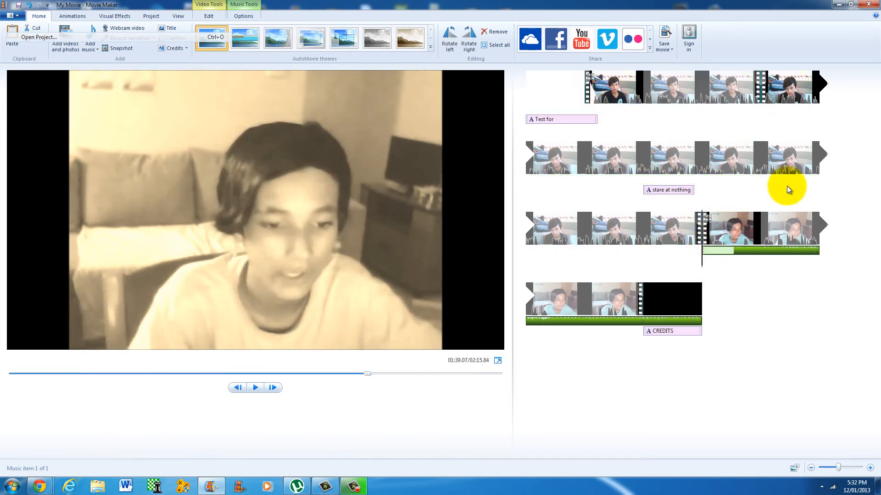
click(255, 388)
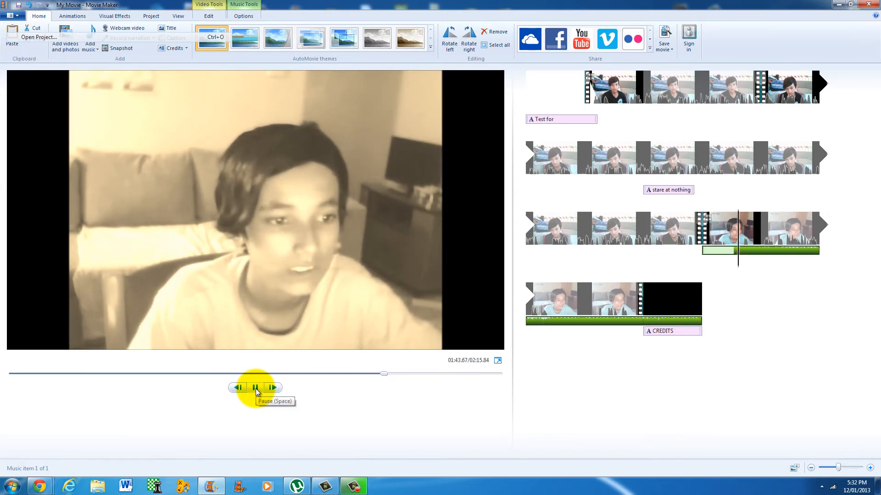
click(255, 388)
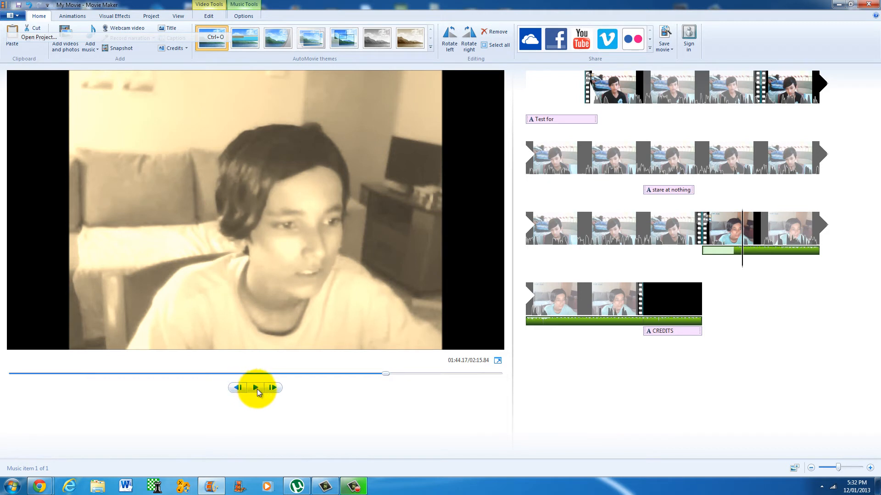
mouse_move(707, 324)
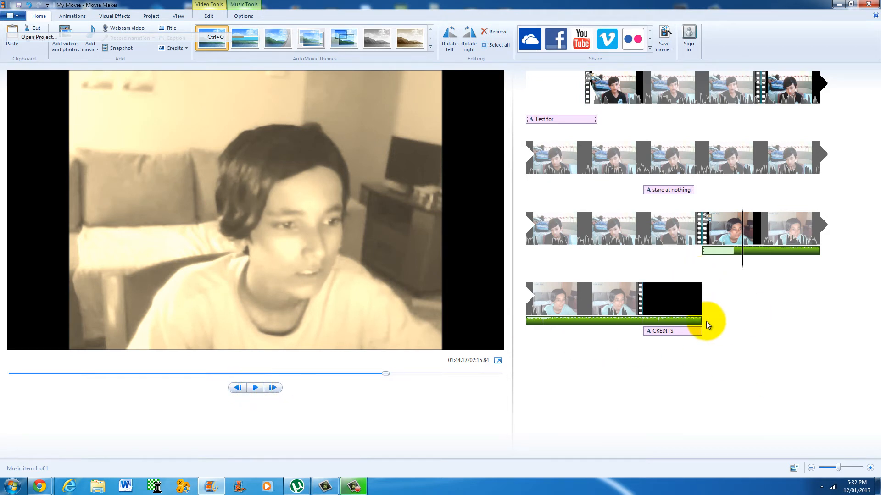
mouse_move(626, 390)
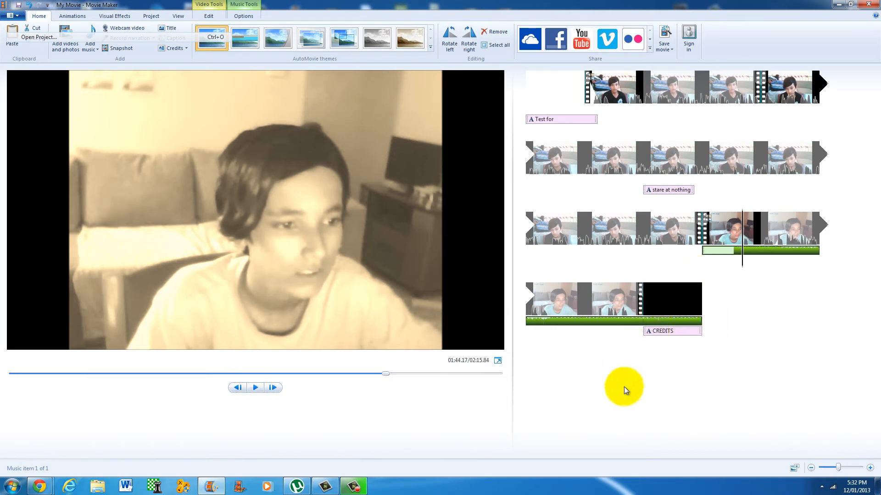
mouse_move(99, 79)
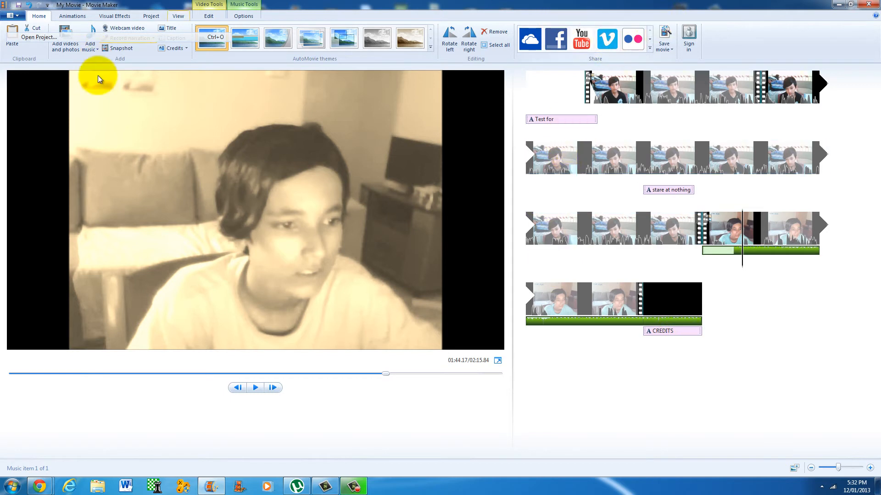
click(243, 16)
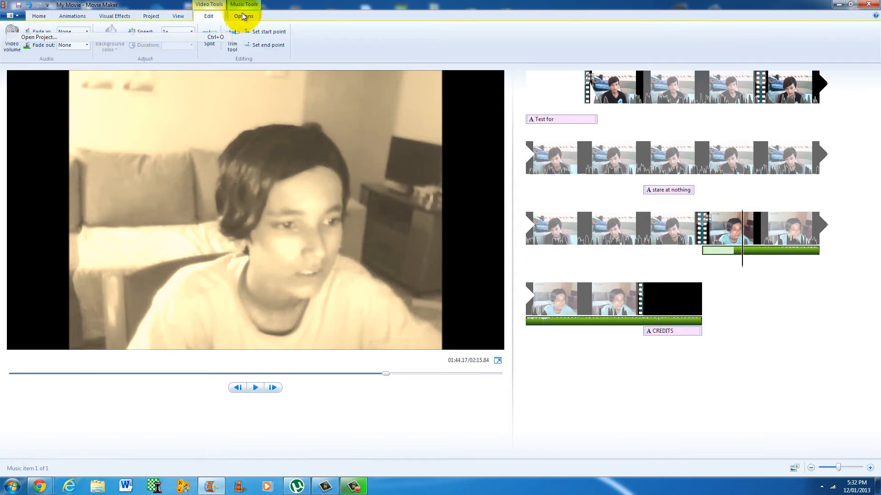
click(247, 15)
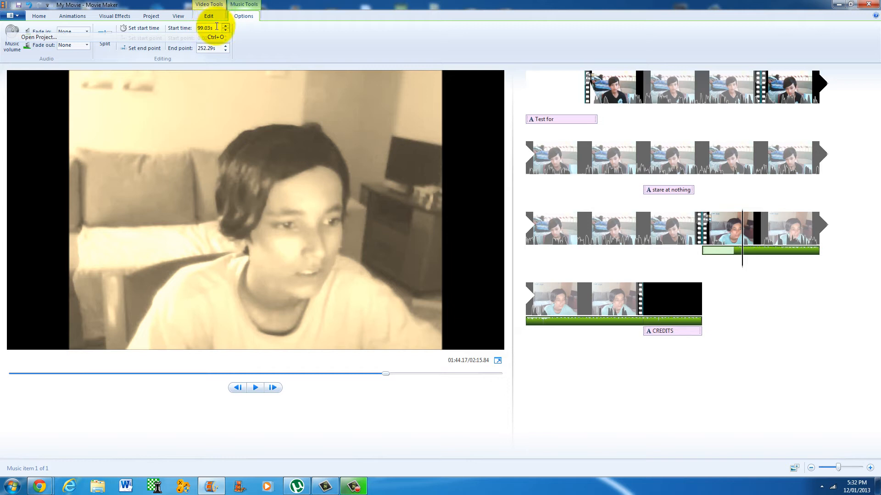
mouse_move(218, 29)
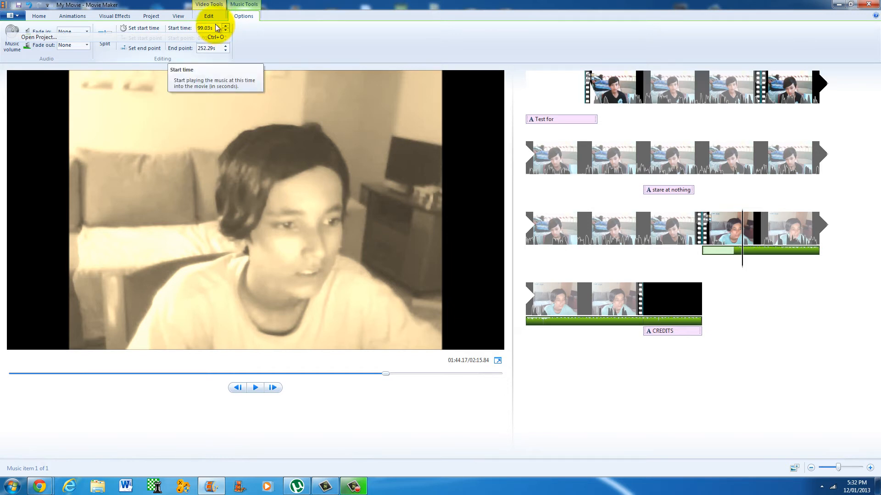
mouse_move(211, 18)
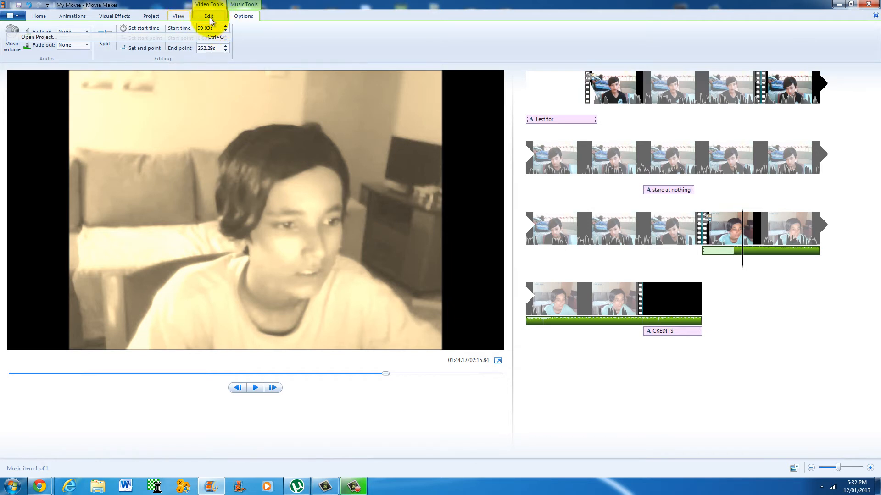
click(178, 16)
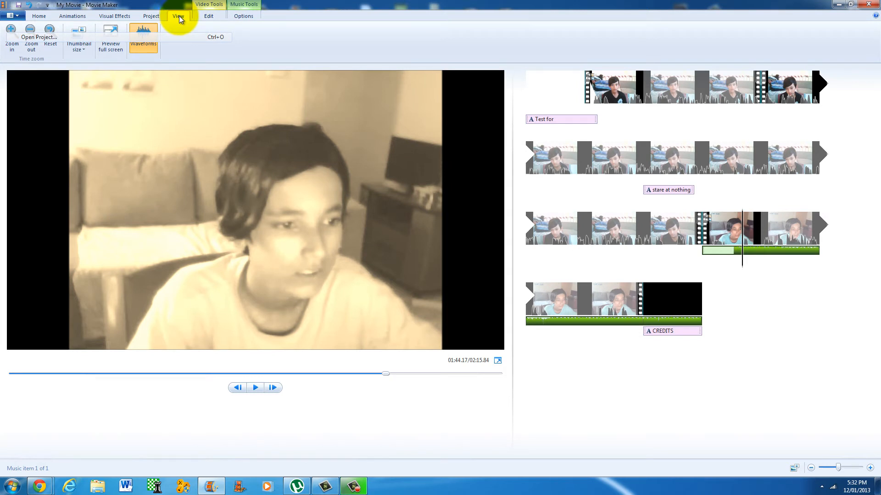
click(250, 17)
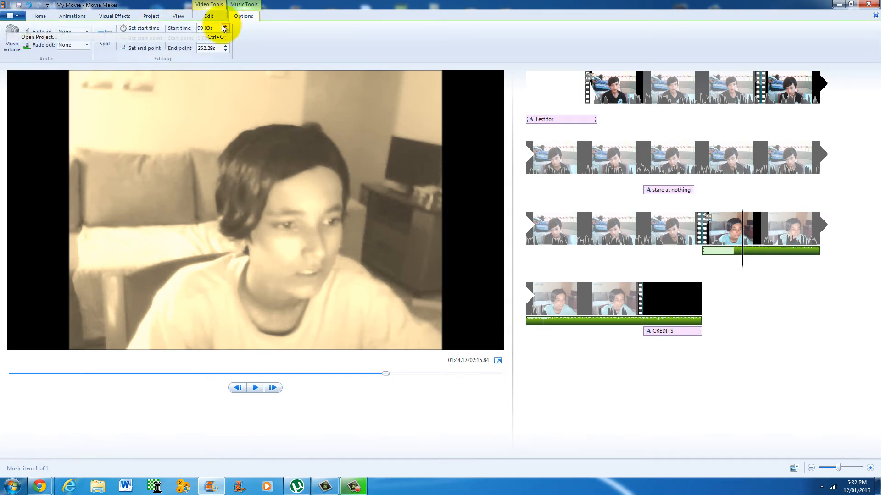
mouse_move(213, 28)
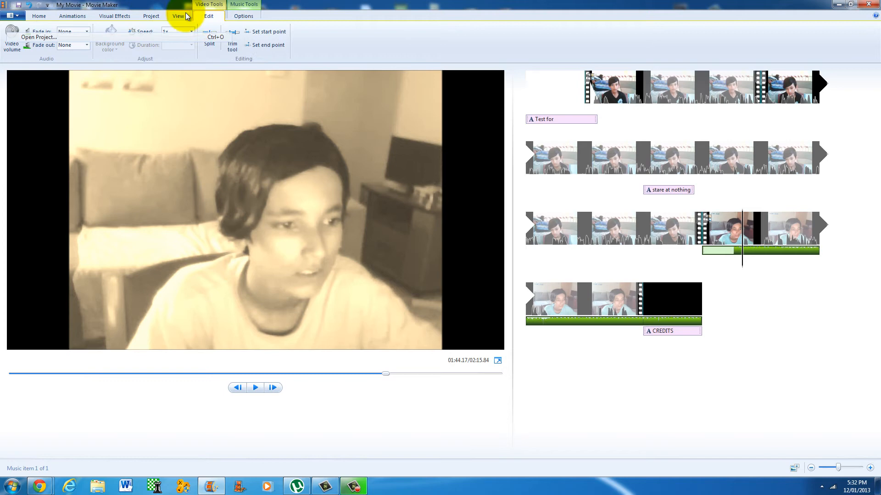
click(178, 16)
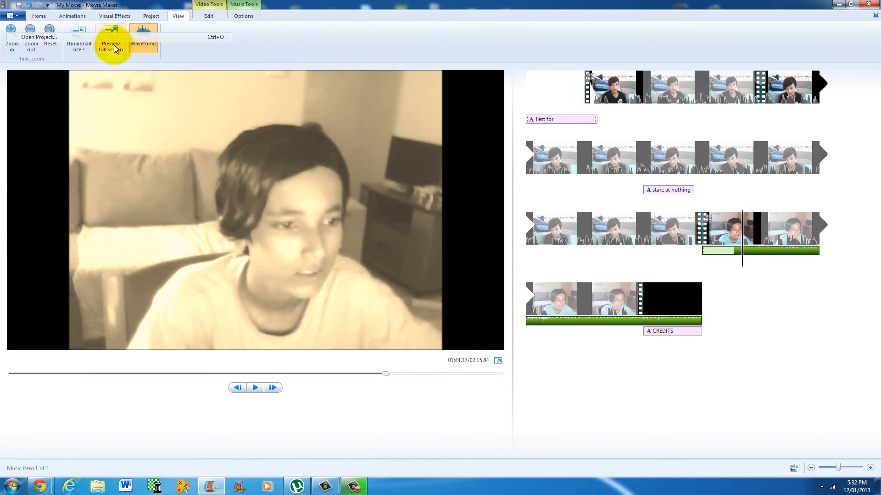
click(39, 16)
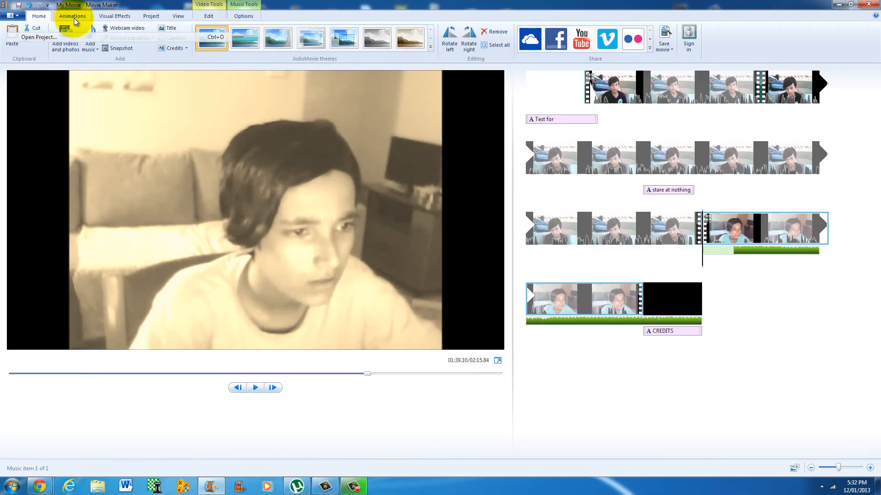
click(39, 15)
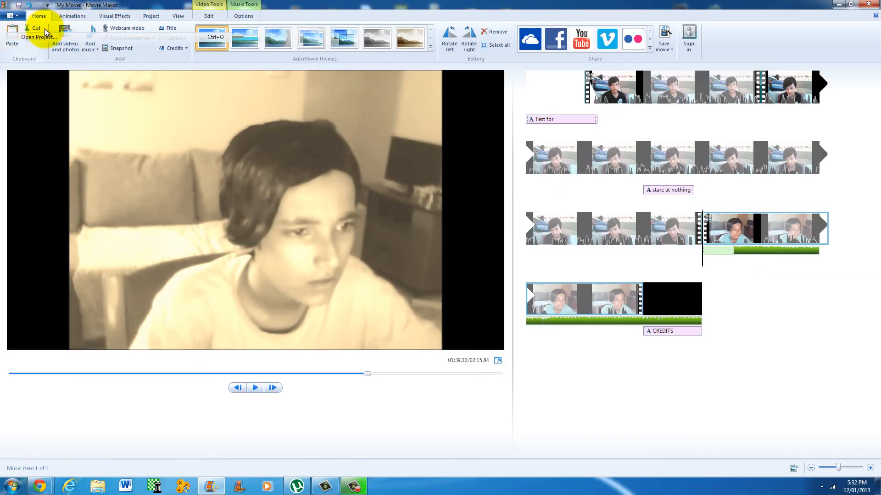
Add a 1.5-second Patterns and Shapes transition to clip 4 and scrub the preview through it
click(68, 16)
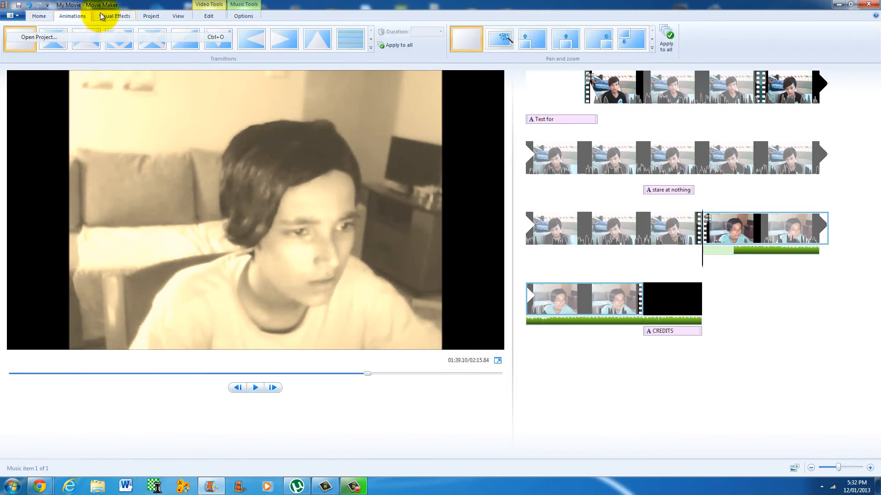
mouse_move(671, 39)
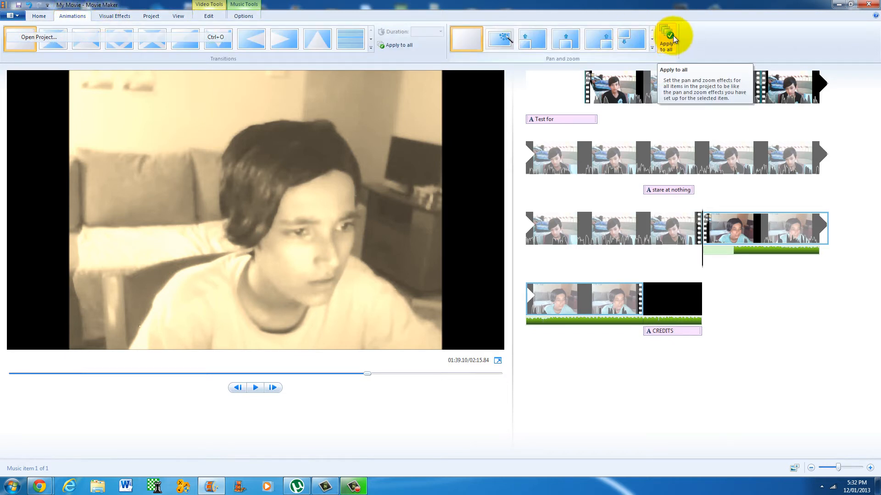
mouse_move(587, 188)
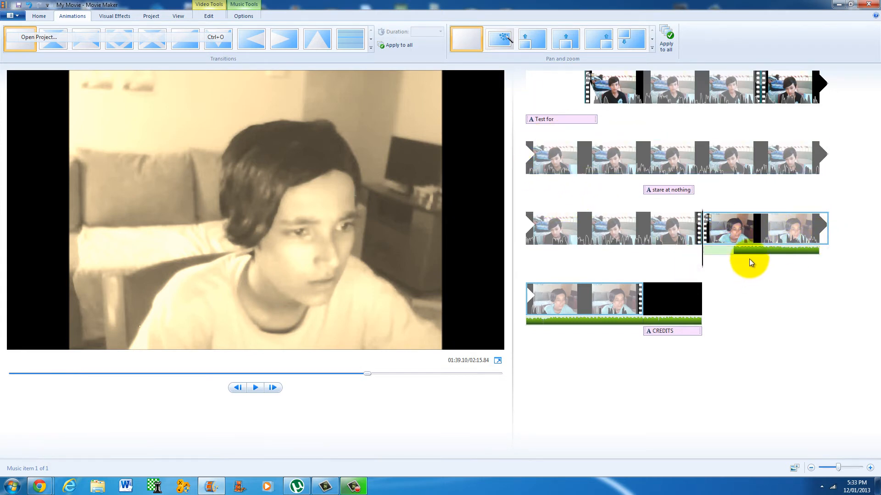
click(350, 39)
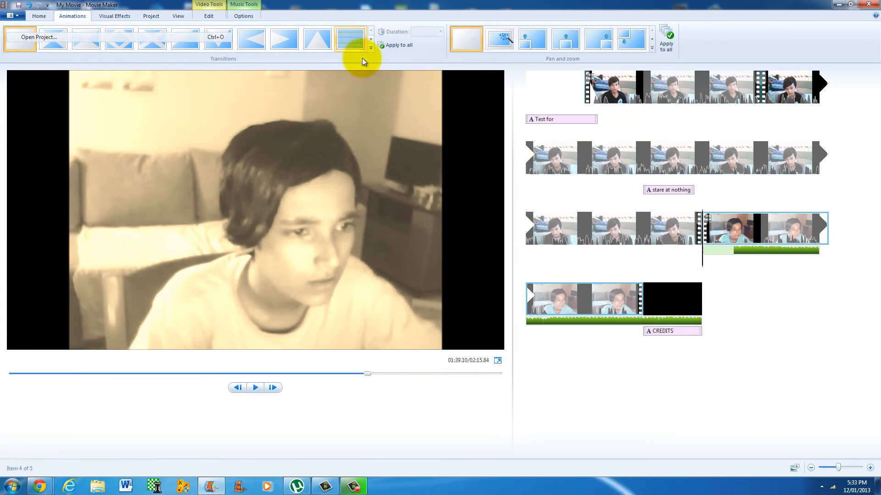
click(370, 47)
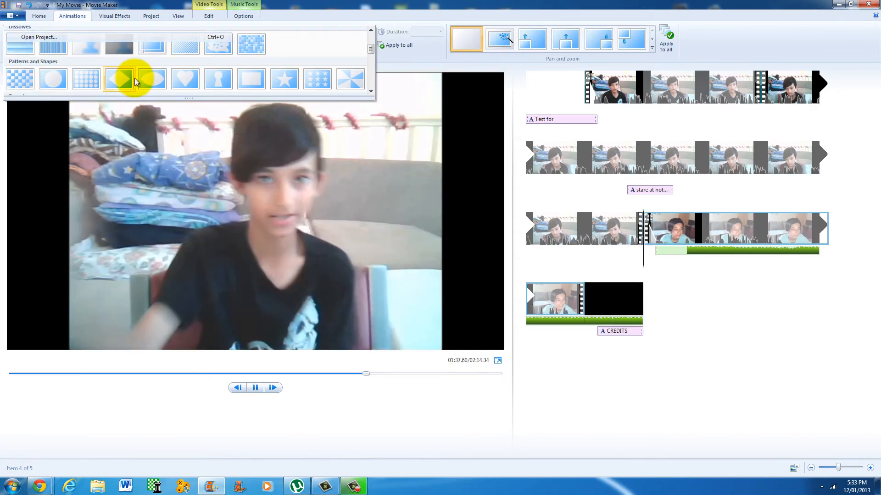
scroll(down, 3)
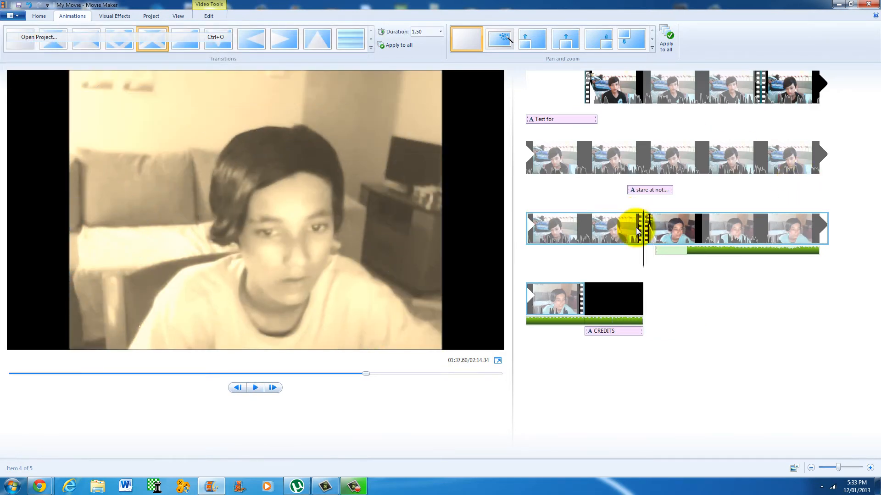
drag(365, 373, 335, 375)
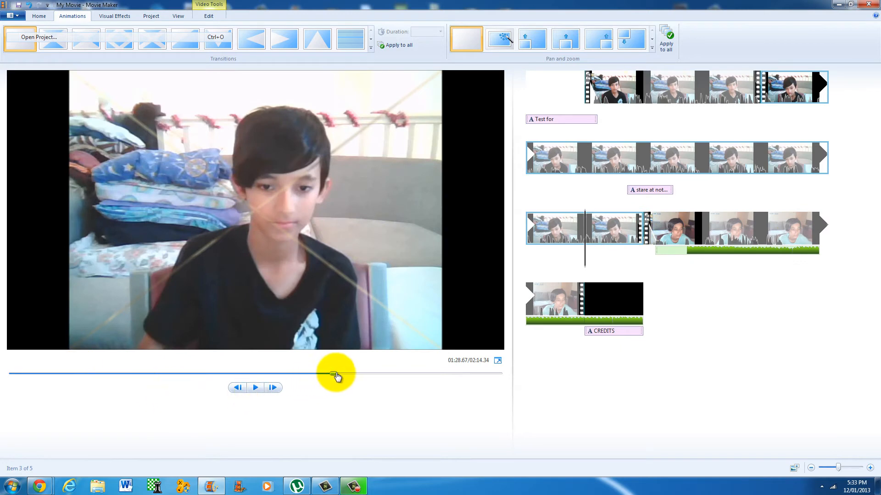
drag(335, 375, 361, 376)
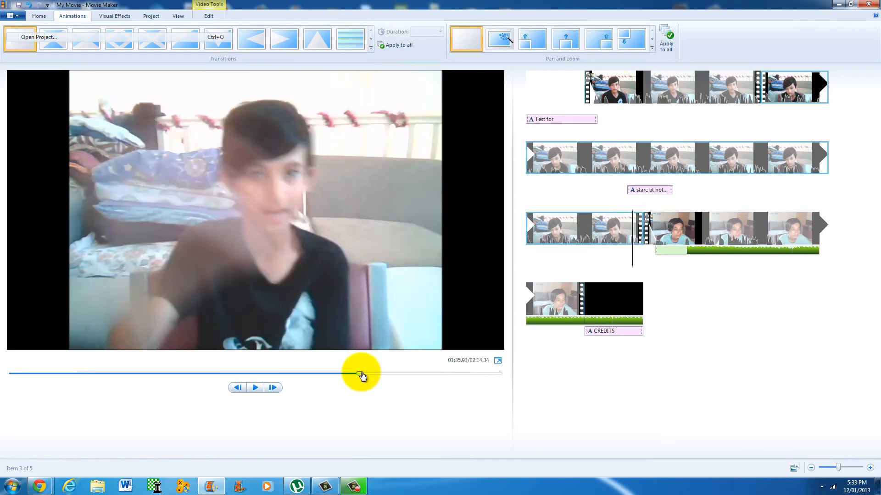
click(255, 388)
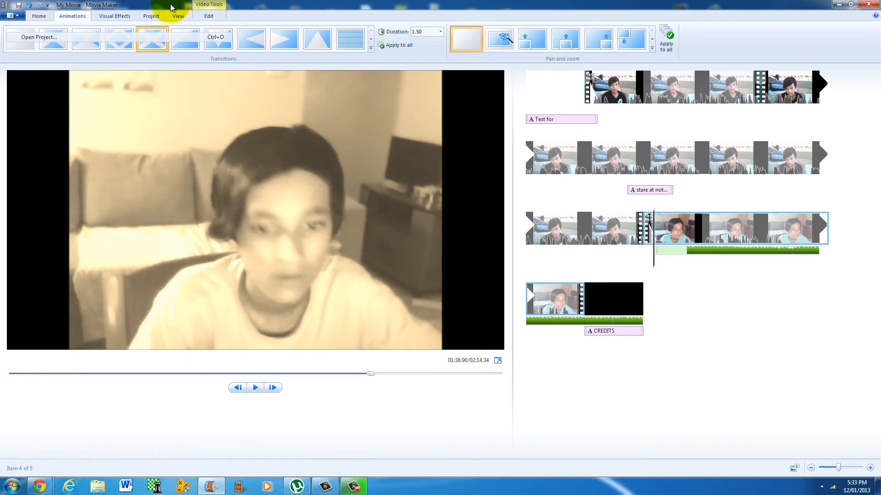
mouse_move(197, 21)
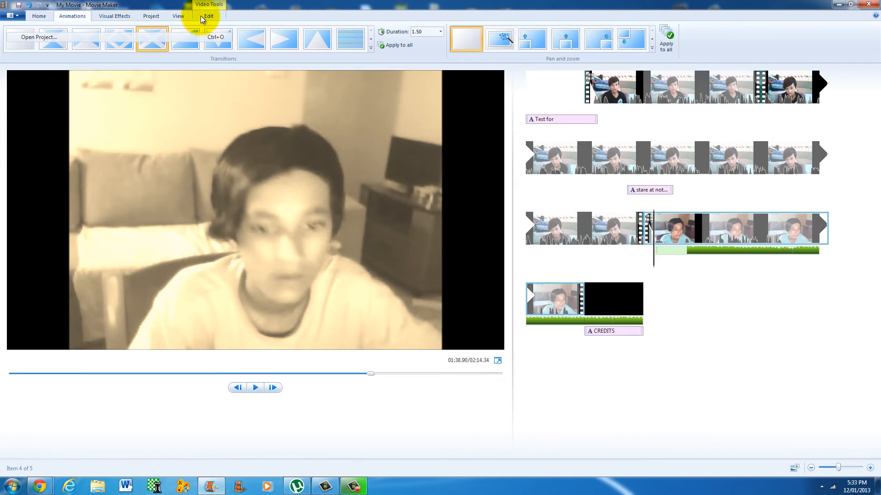
mouse_move(787, 68)
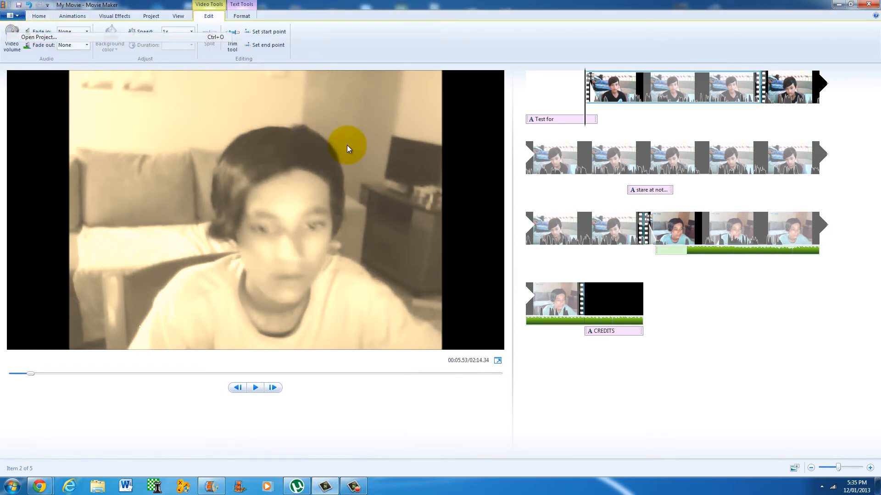
mouse_move(132, 86)
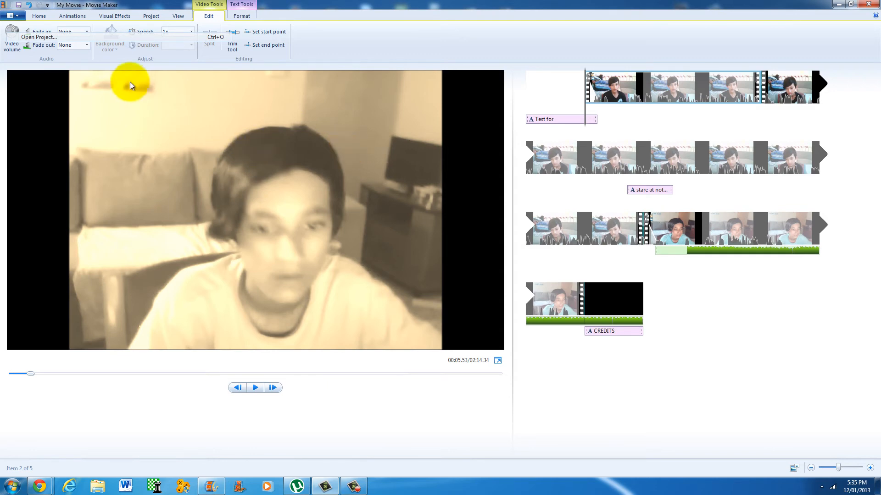
mouse_move(18, 17)
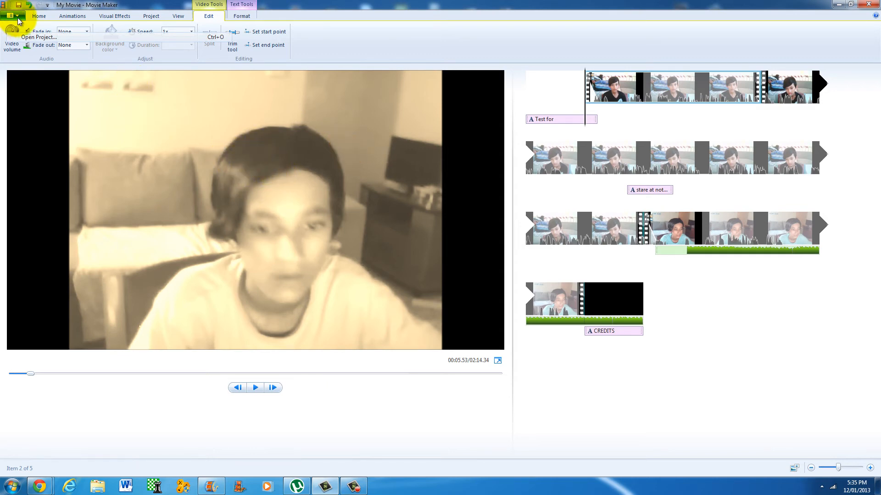
Save the project on the Desktop as 'test for youtube 3' via Save project as
click(9, 16)
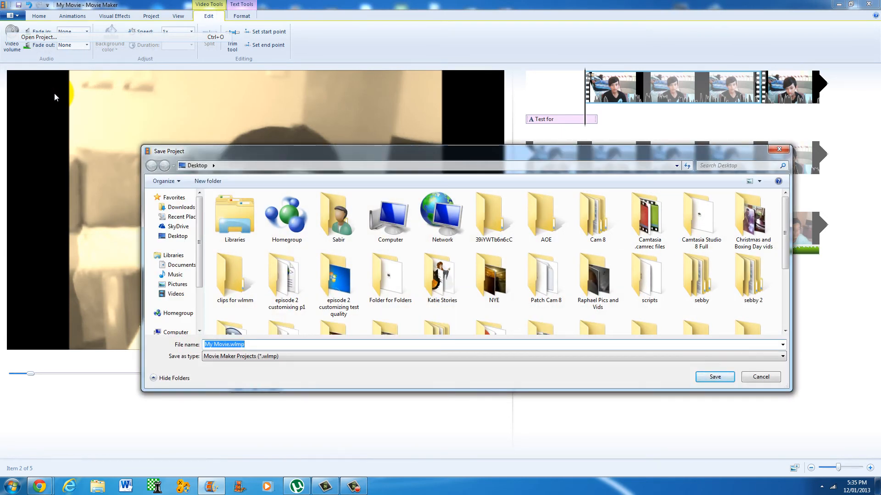
text(test for youtube 3)
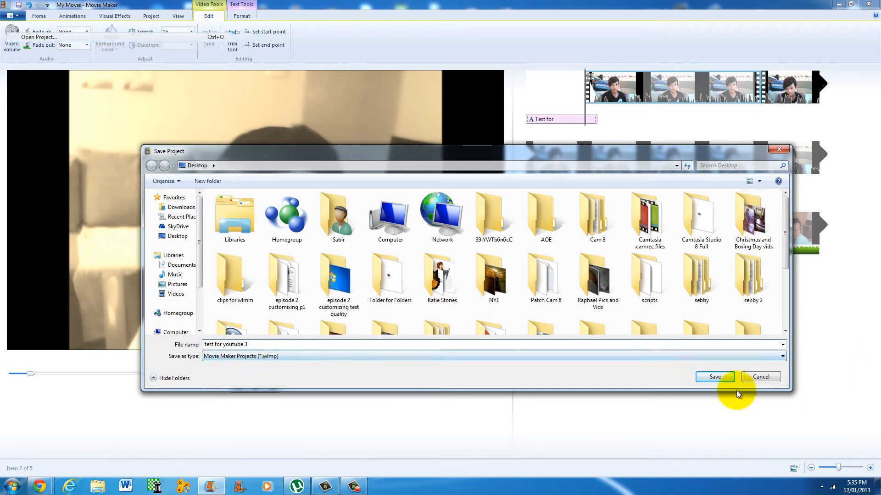
click(714, 376)
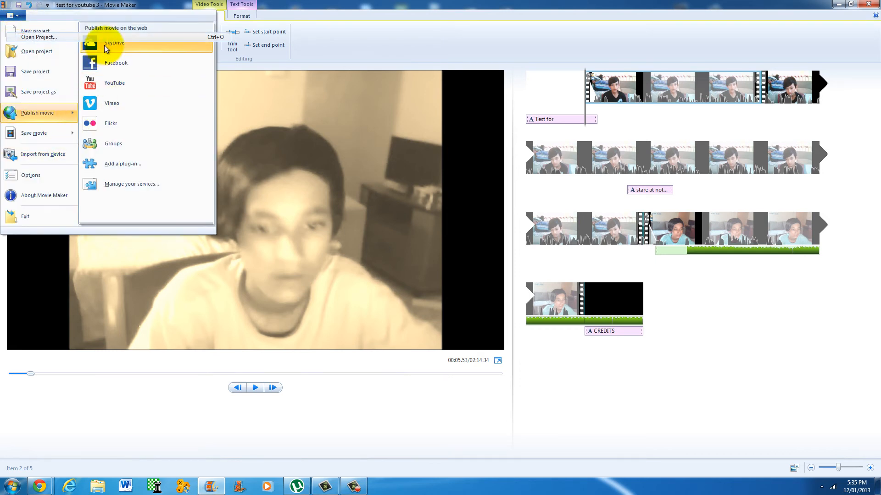
mouse_move(144, 183)
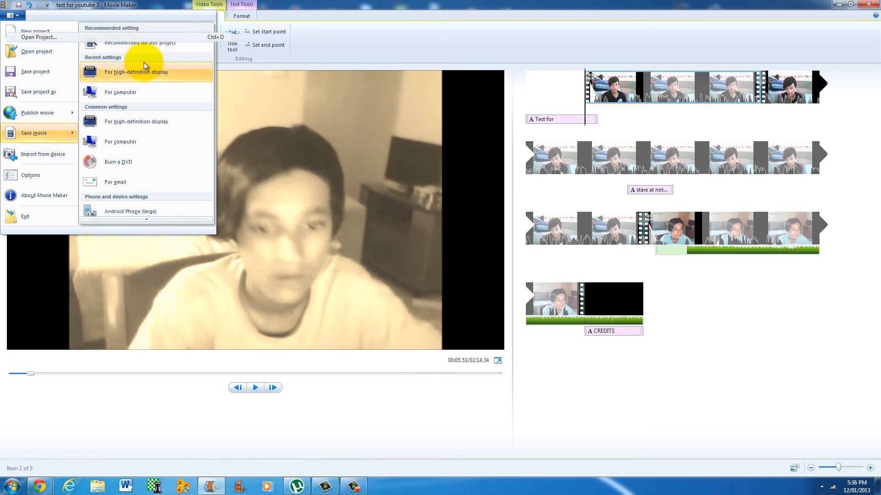
mouse_move(160, 55)
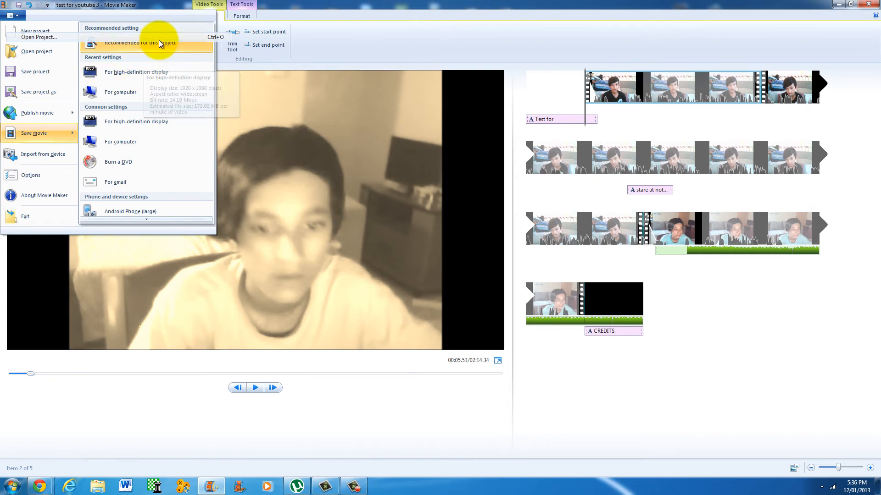
mouse_move(168, 43)
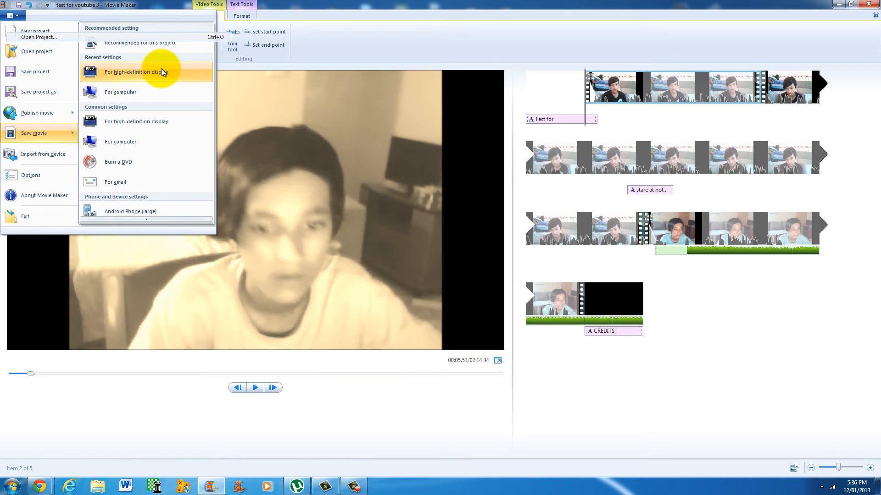
mouse_move(174, 90)
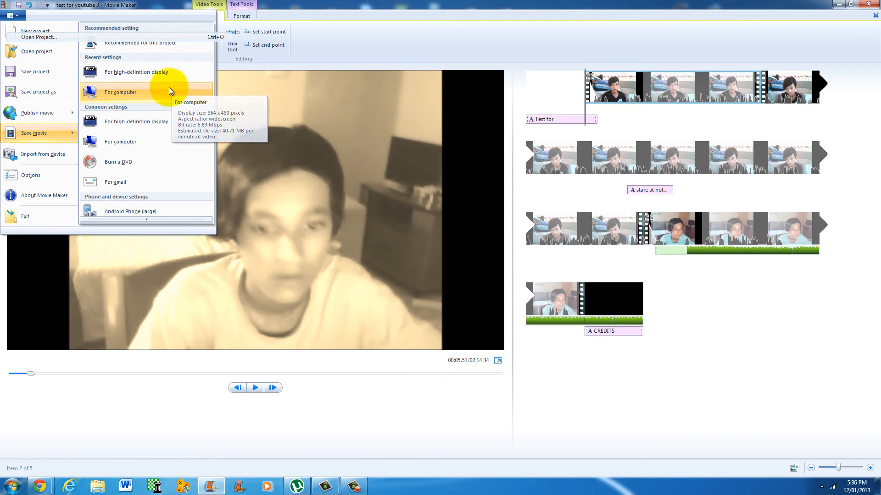
mouse_move(161, 164)
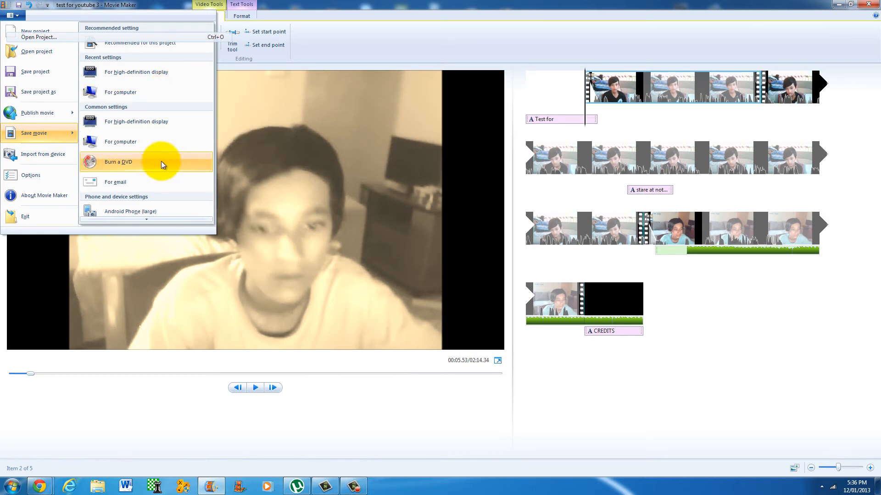
mouse_move(192, 158)
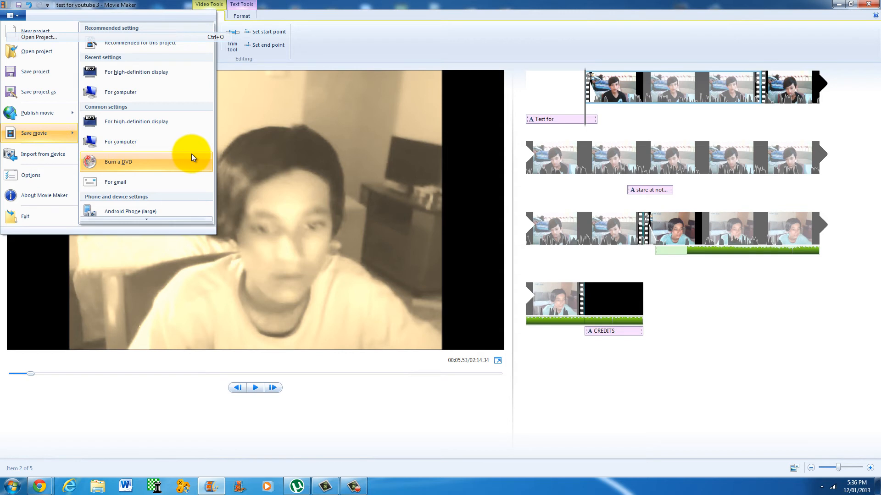
mouse_move(169, 165)
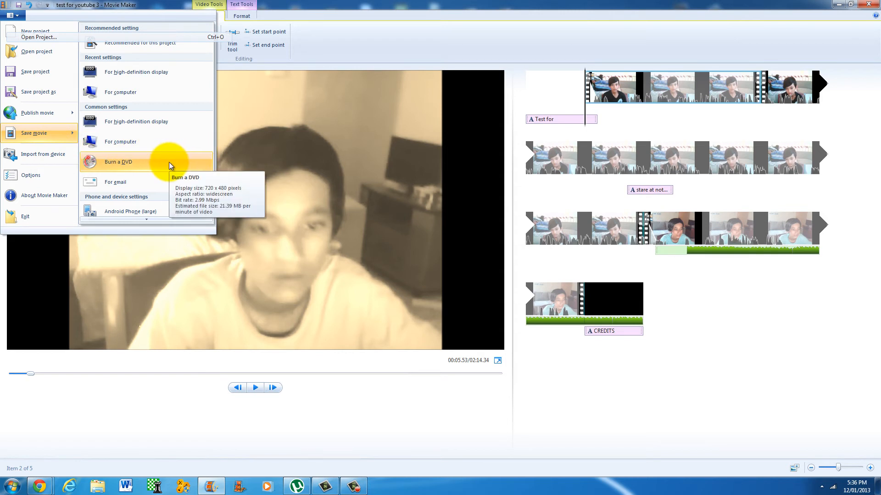
mouse_move(165, 201)
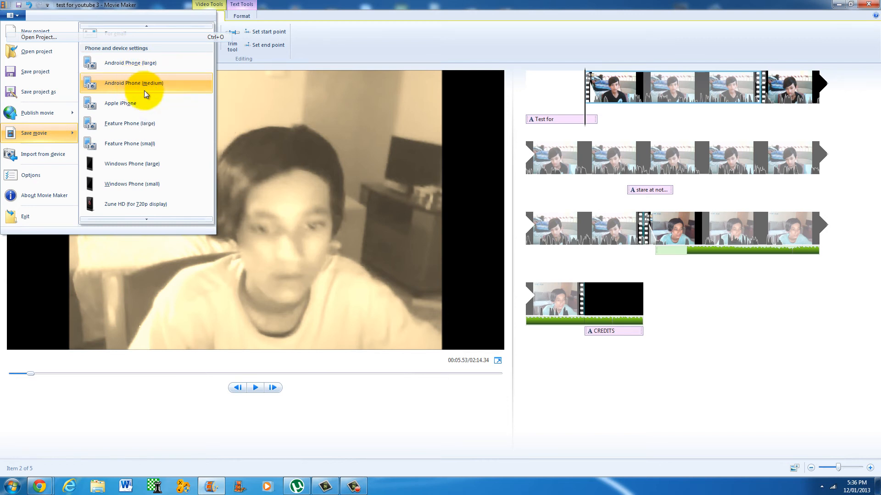
Browse the Save movie presets and choose For high-definition display
scroll(down, 3)
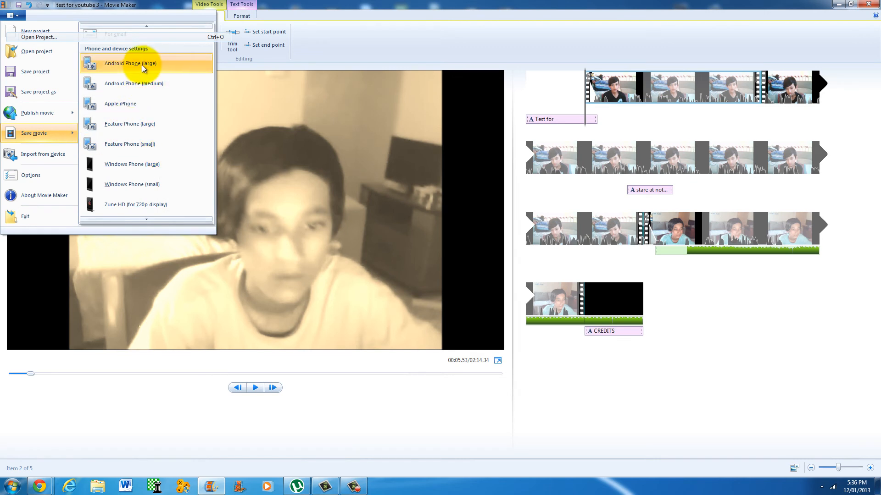
mouse_move(155, 166)
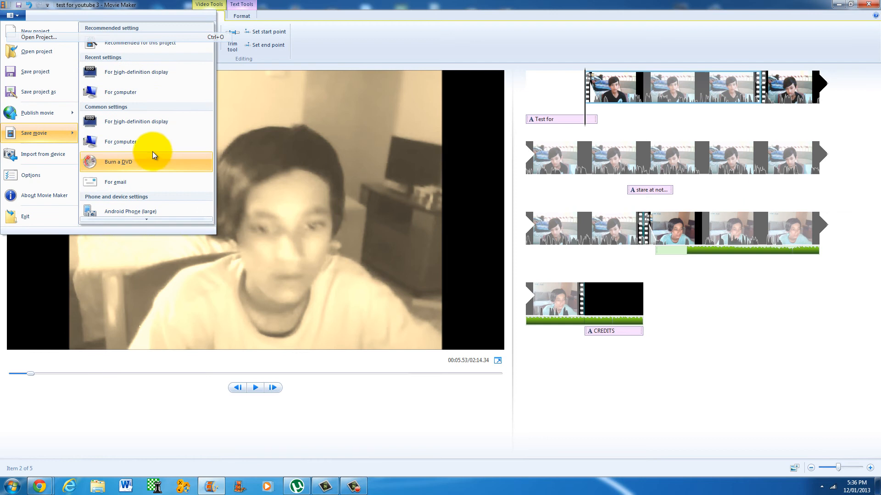
mouse_move(156, 73)
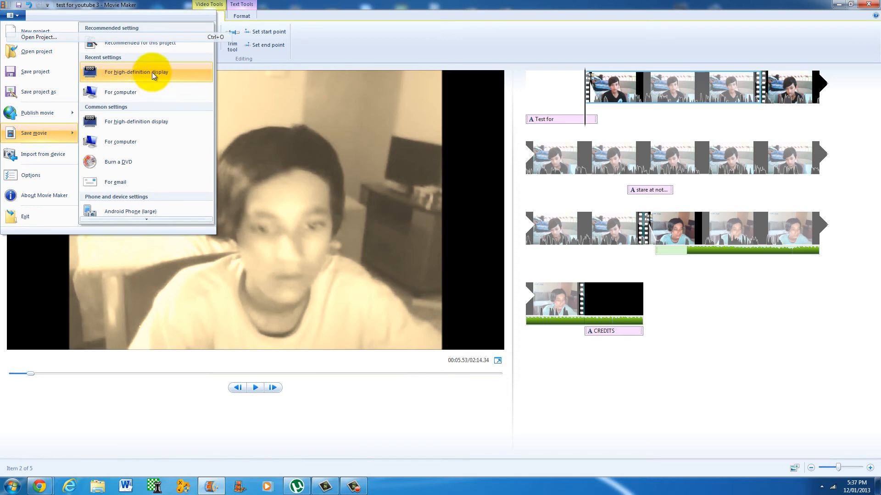
click(135, 72)
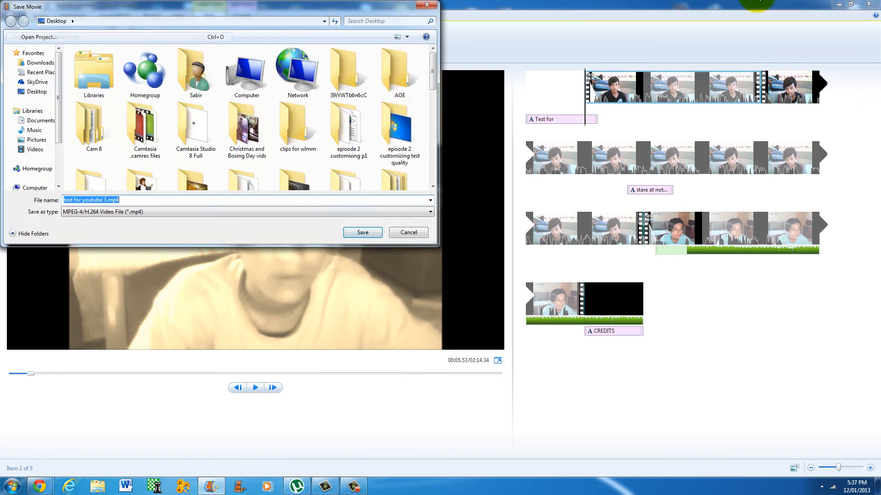
mouse_move(74, 13)
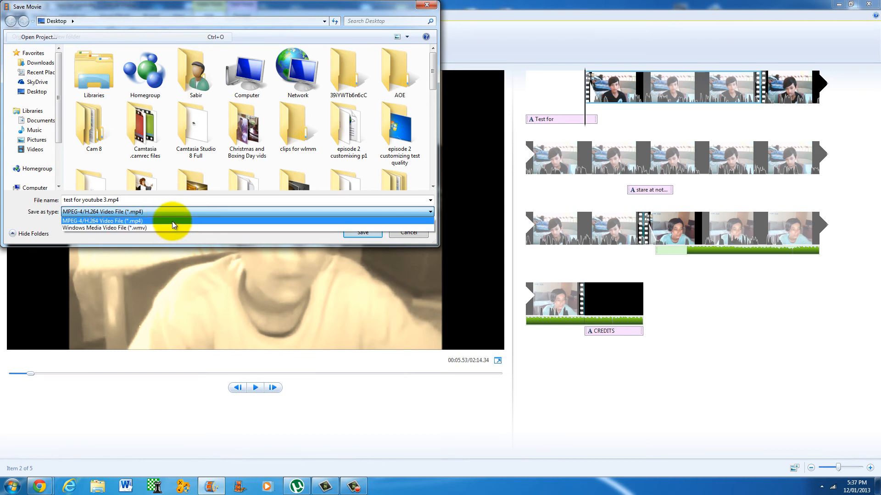
Set the file type to Windows Media Video File (*.wmv) and export the movie
click(105, 228)
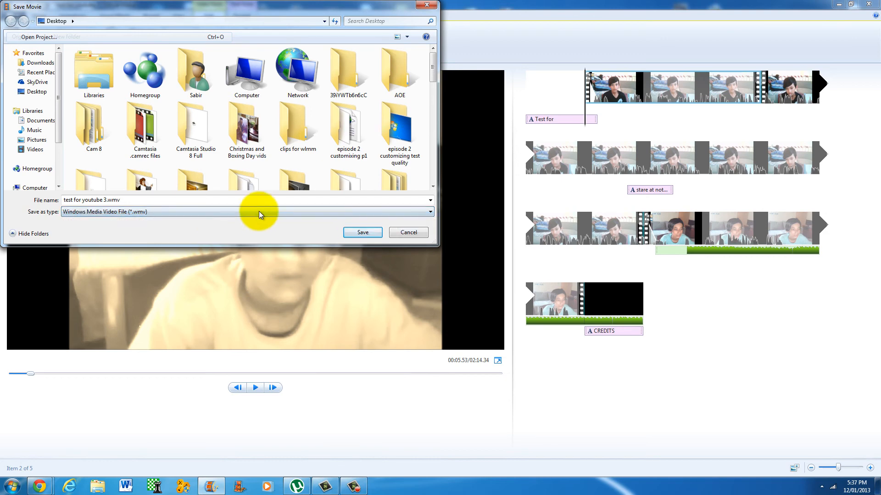
mouse_move(362, 233)
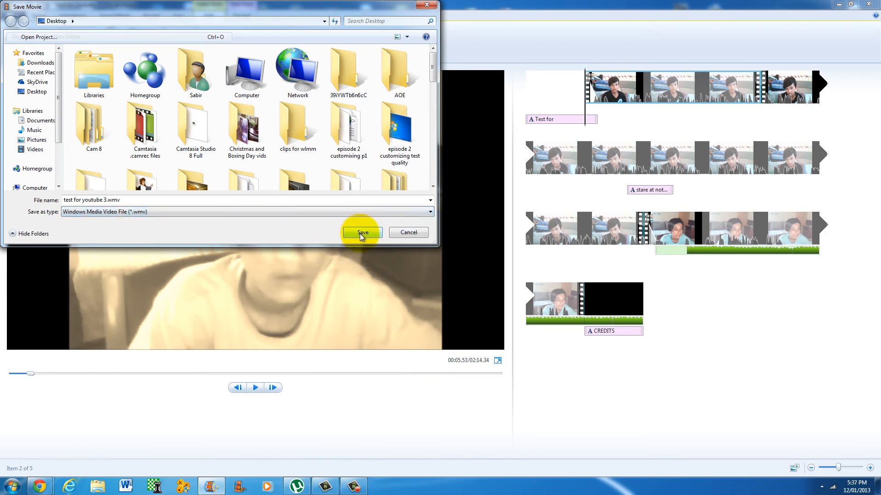
click(362, 232)
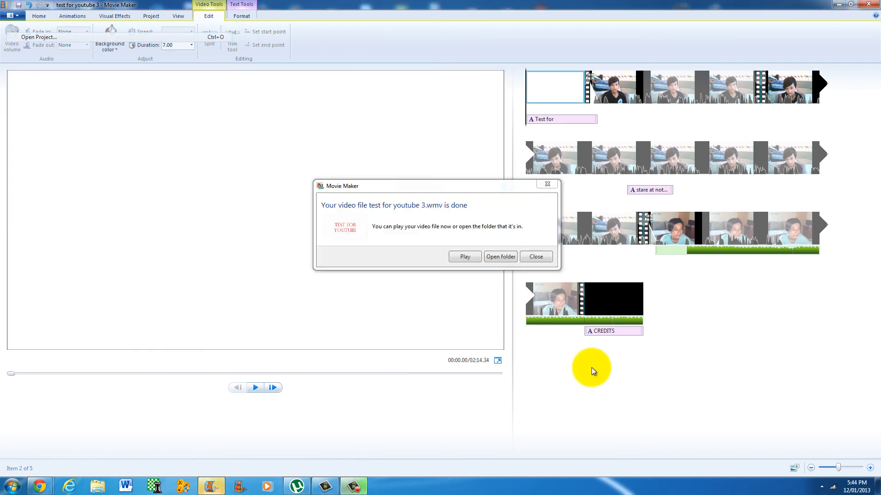
Close the 'Your video file is done' message box
click(536, 256)
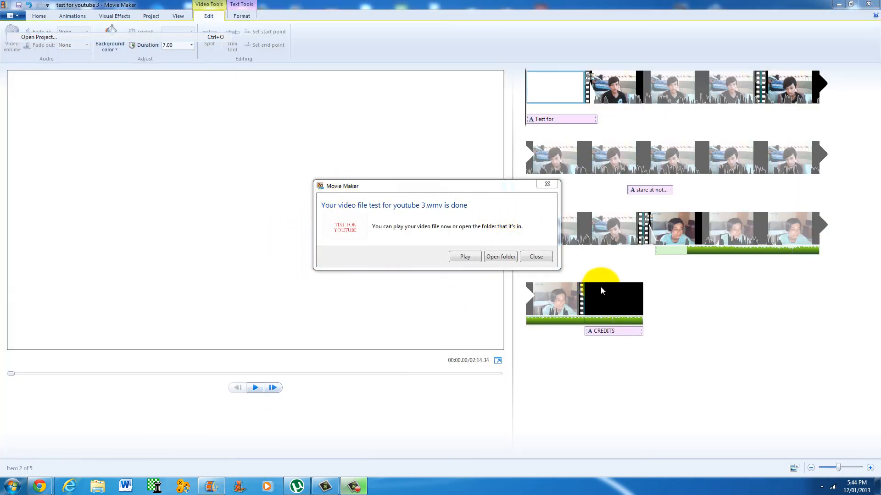
mouse_move(363, 205)
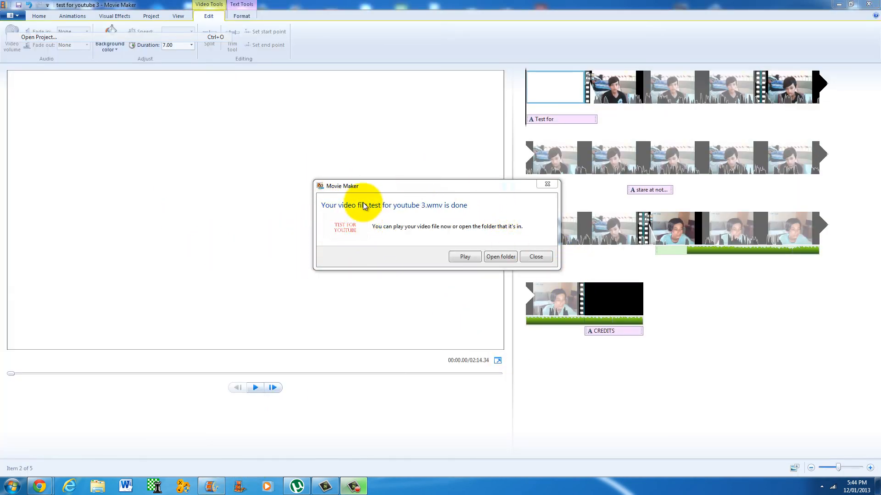
mouse_move(415, 209)
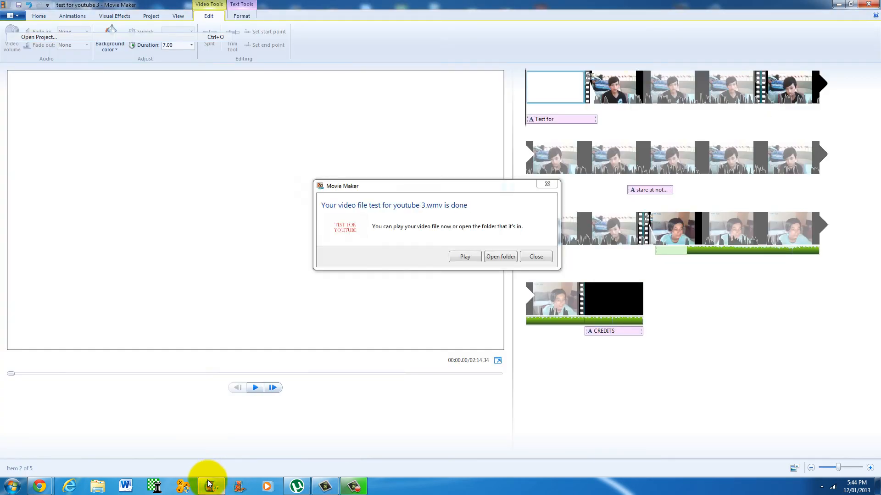
click(535, 257)
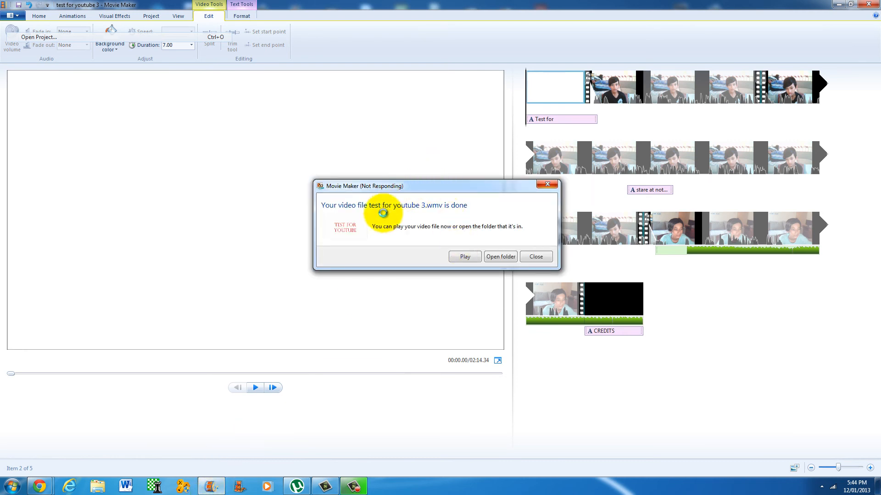
mouse_move(500, 210)
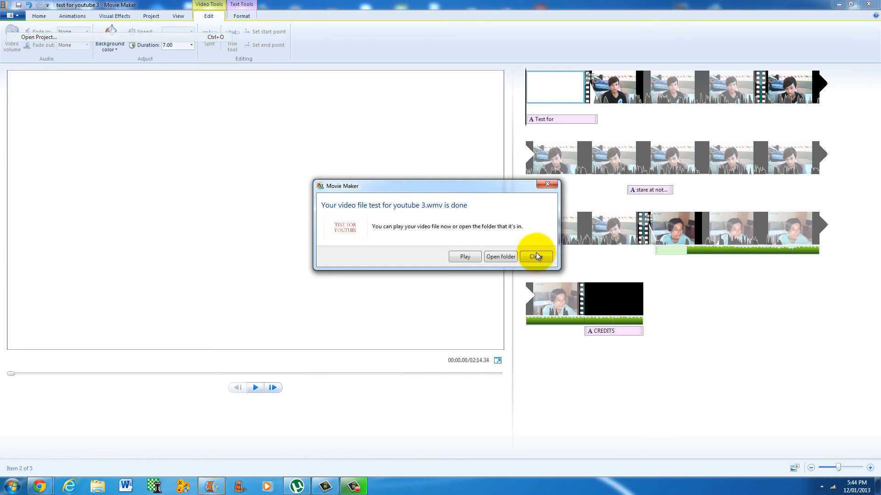
mouse_move(506, 265)
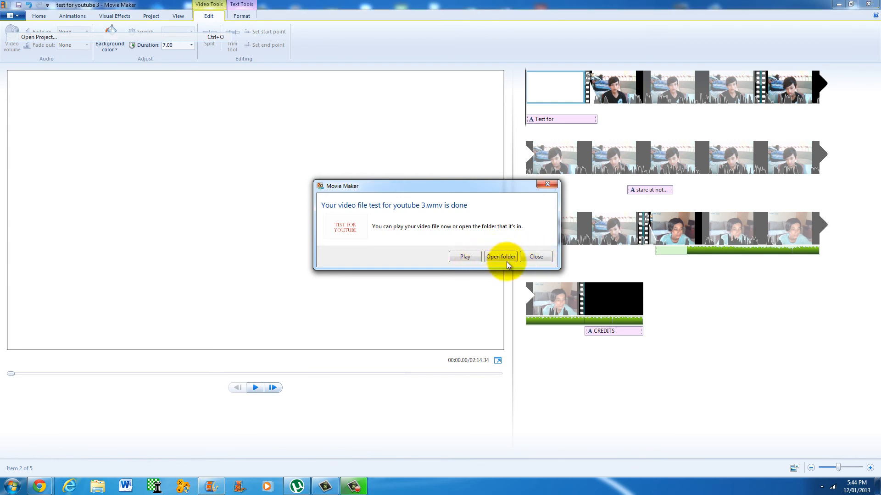
mouse_move(535, 258)
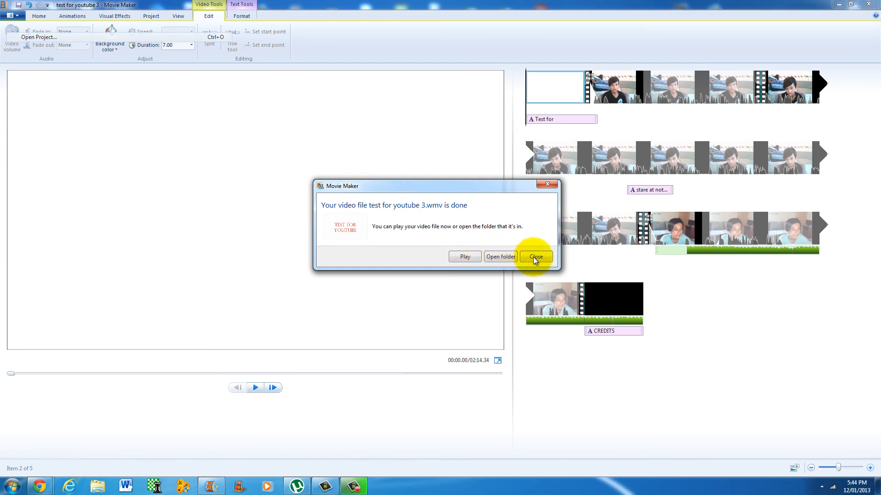
click(536, 257)
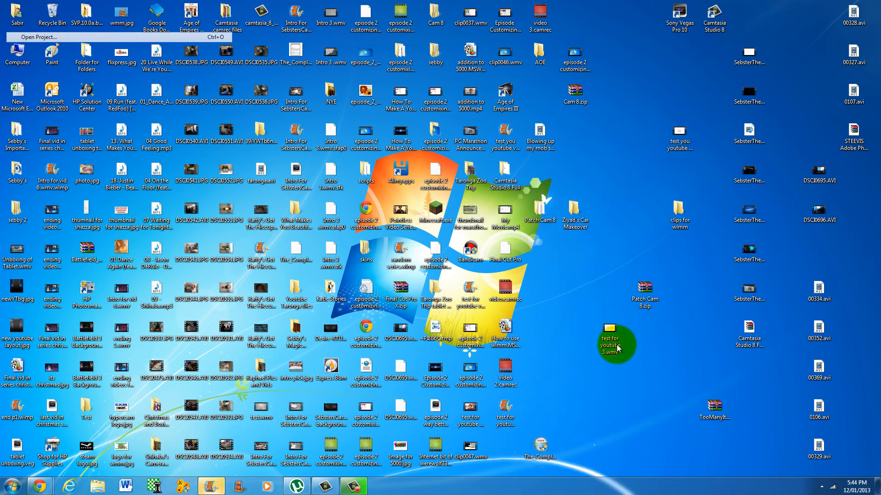
Play test for youtube 3.wmv from the Desktop in Windows Media Player, then pause it
click(609, 338)
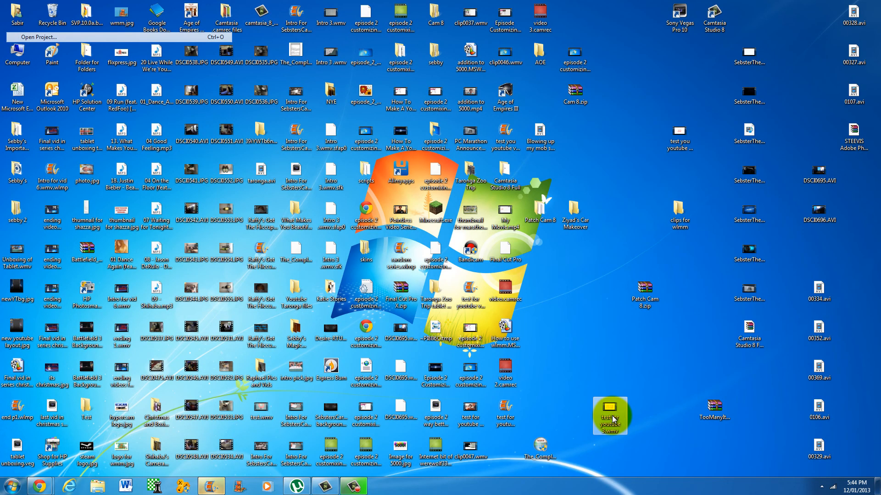
double_click(609, 415)
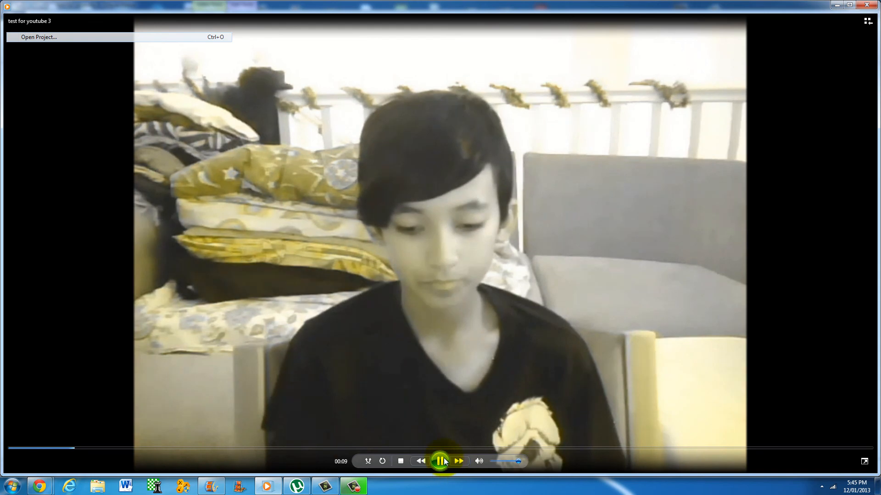
click(440, 461)
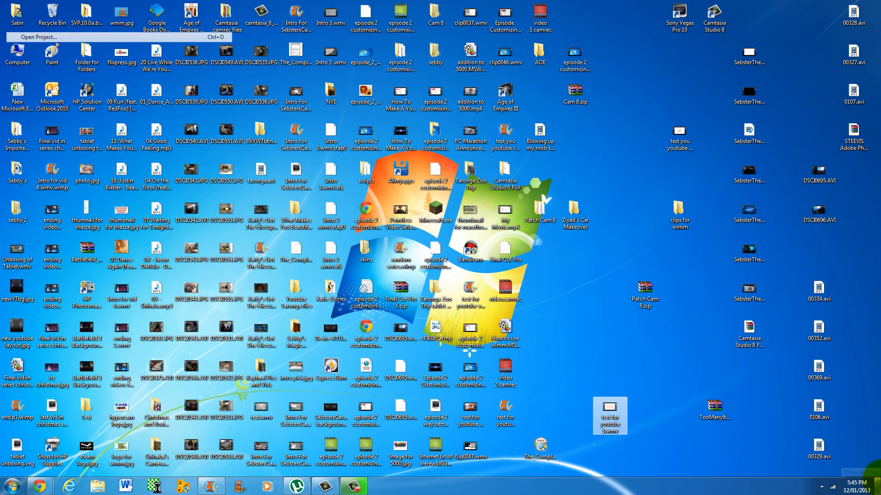
mouse_move(880, 481)
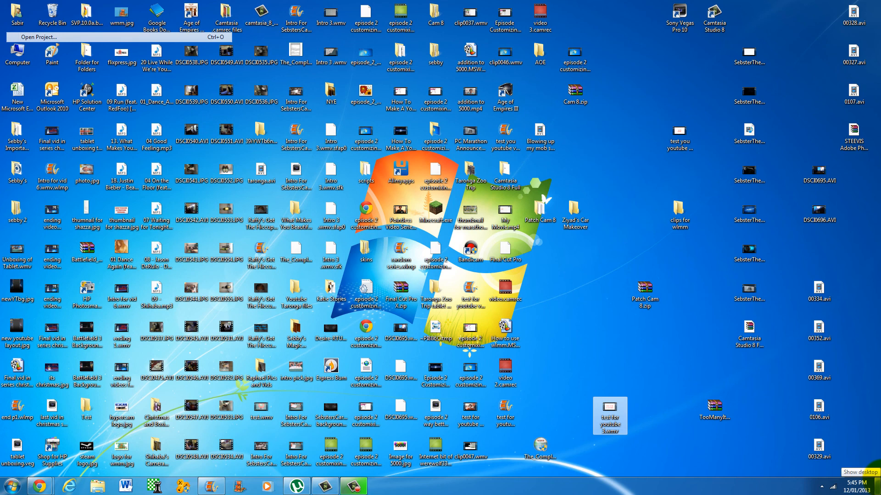